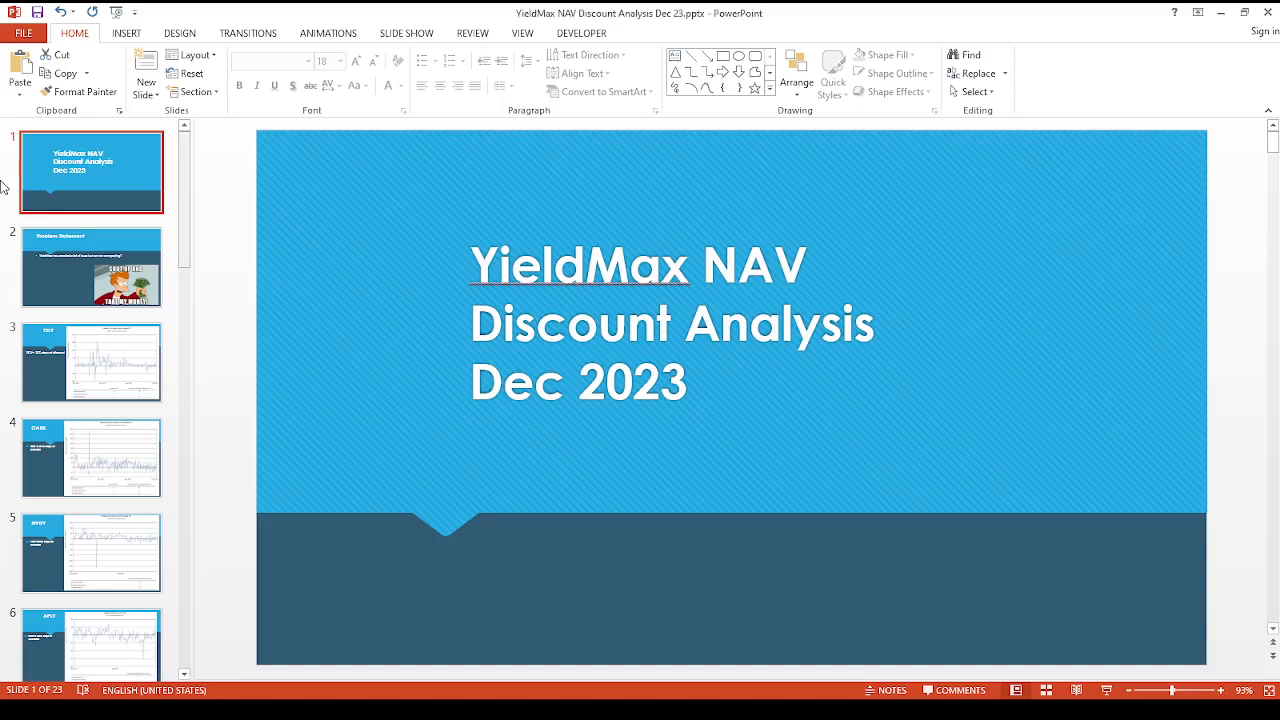
# - View the Problem Statement slide and then the TSLY days-at-discount chart slide
pyautogui.click(92, 266)
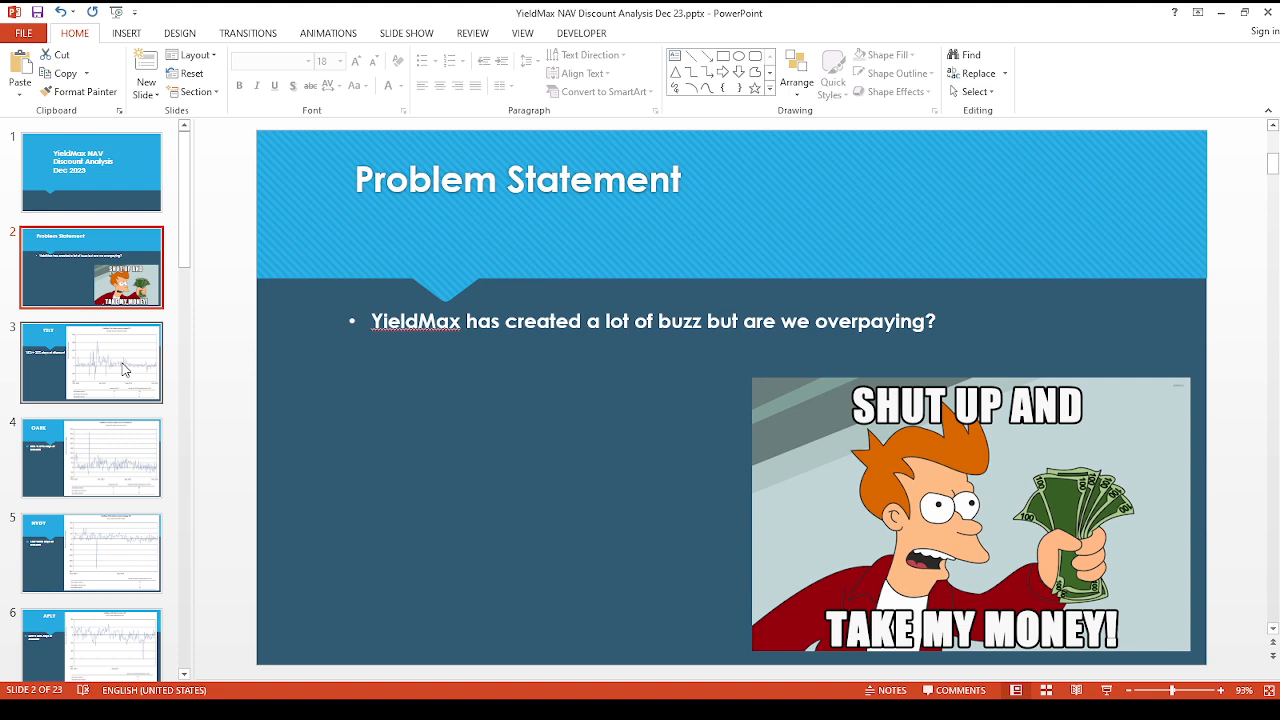
pyautogui.click(92, 362)
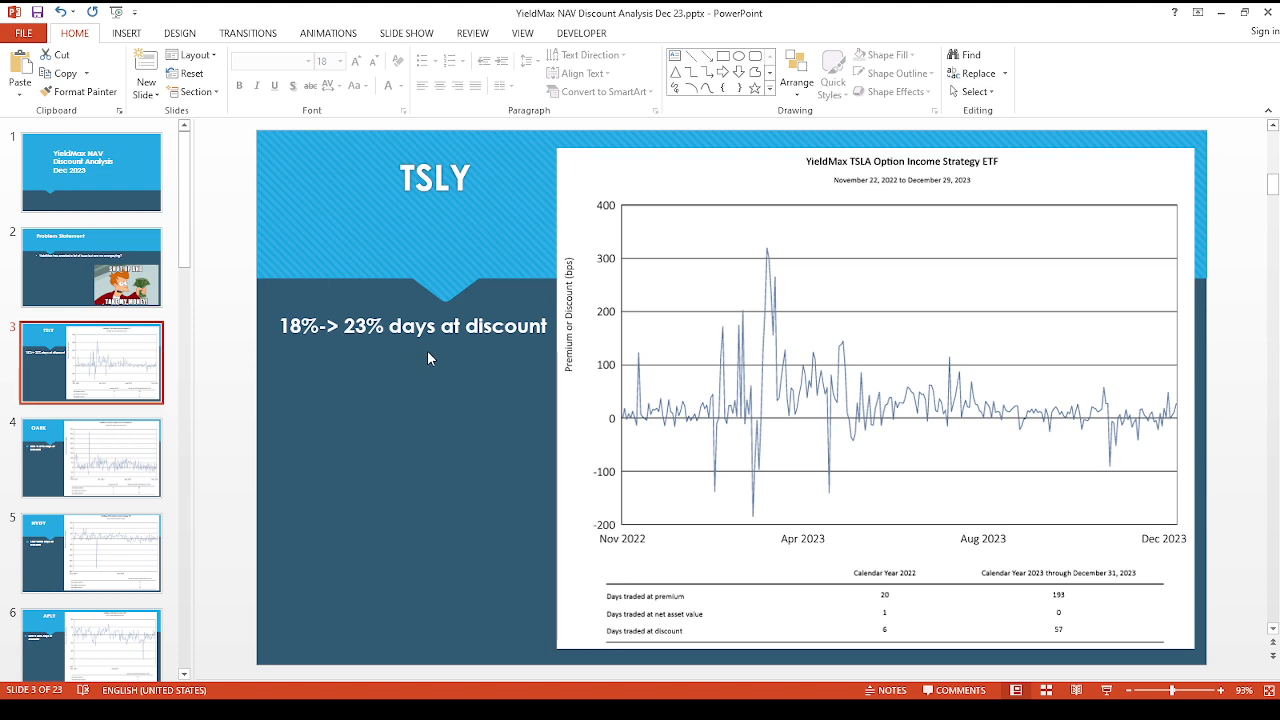
pyautogui.moveTo(412, 362)
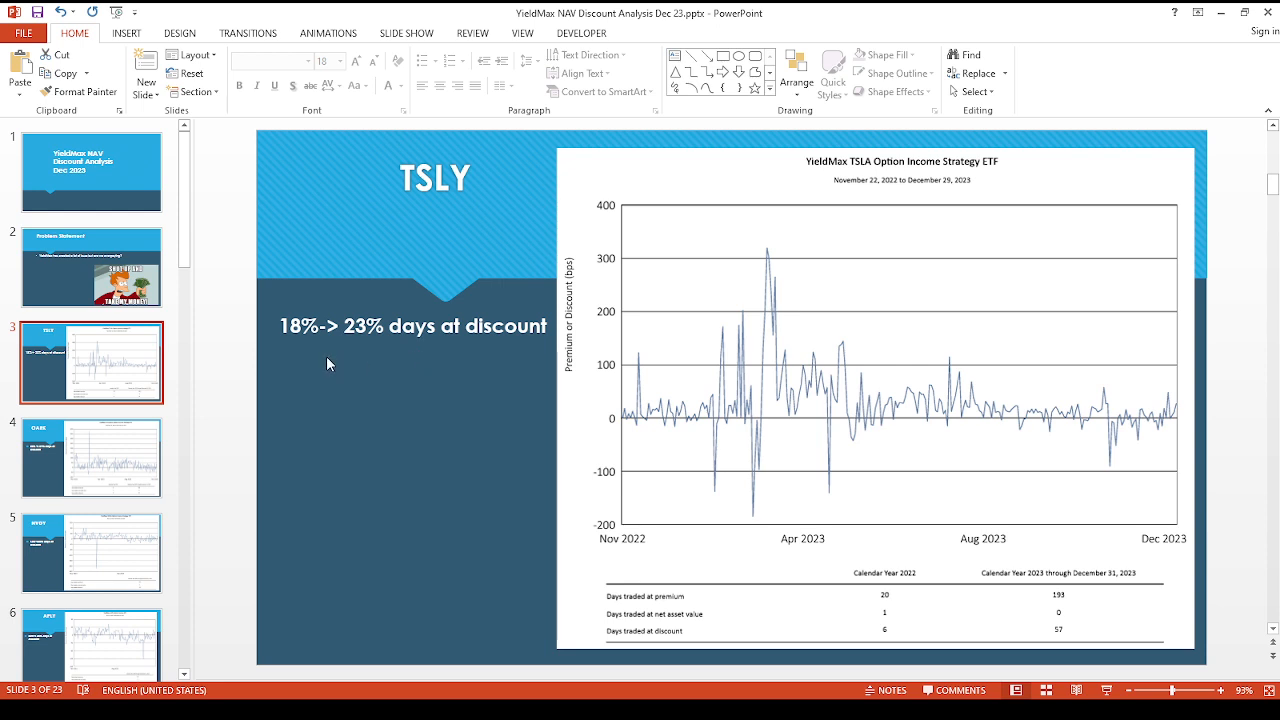
pyautogui.moveTo(312, 364)
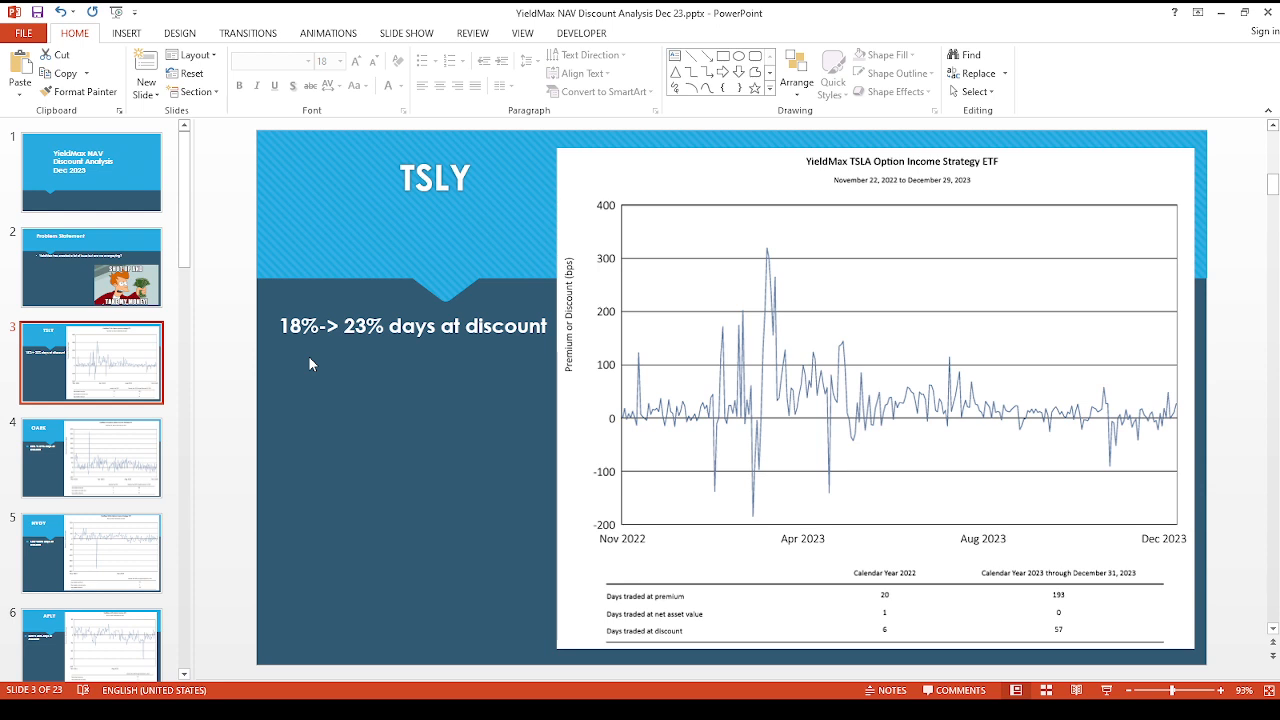
pyautogui.moveTo(368, 368)
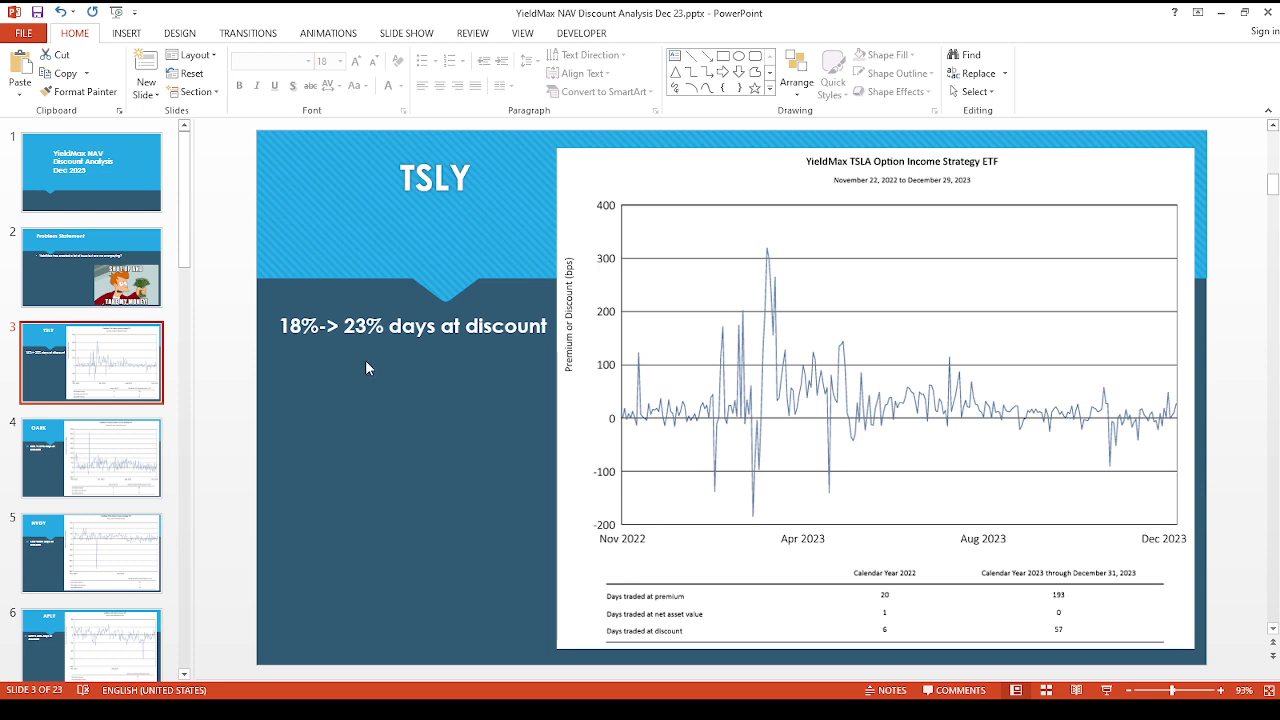
# - Step through the OARK, APLY, AMZY, FBY and CONY fund slides and advance to slide 10
pyautogui.click(92, 458)
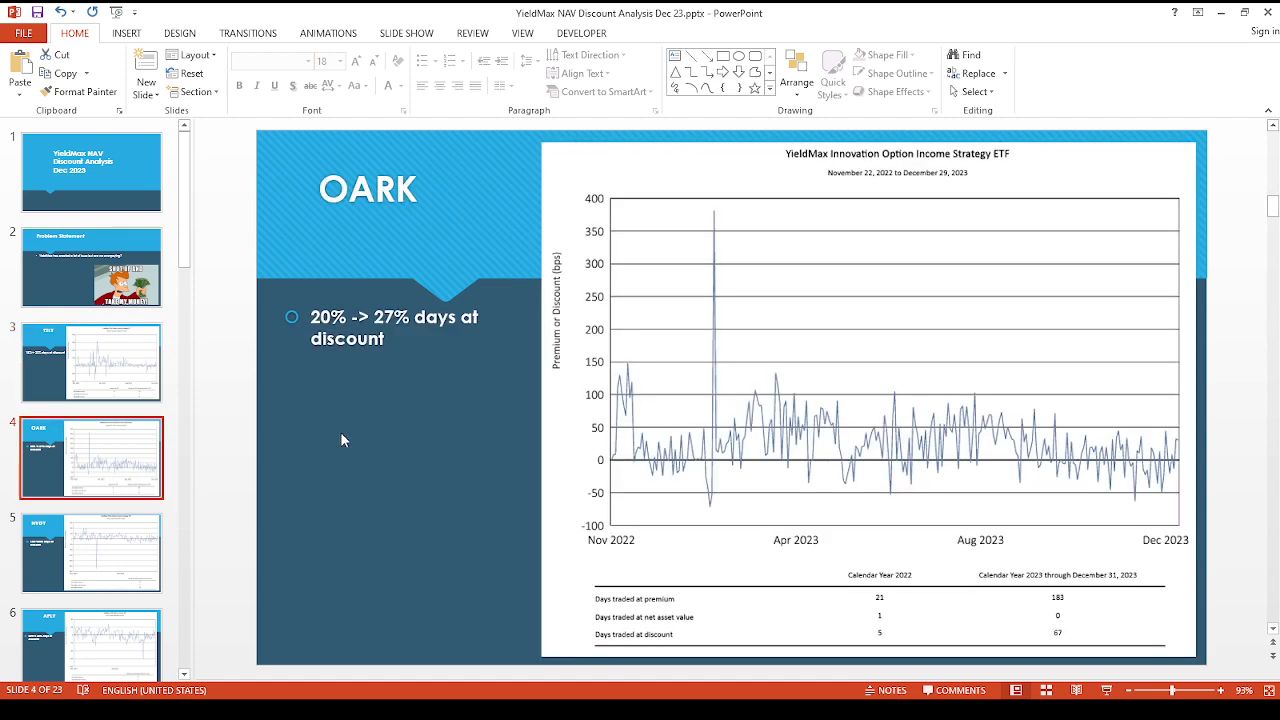
pyautogui.moveTo(364, 436)
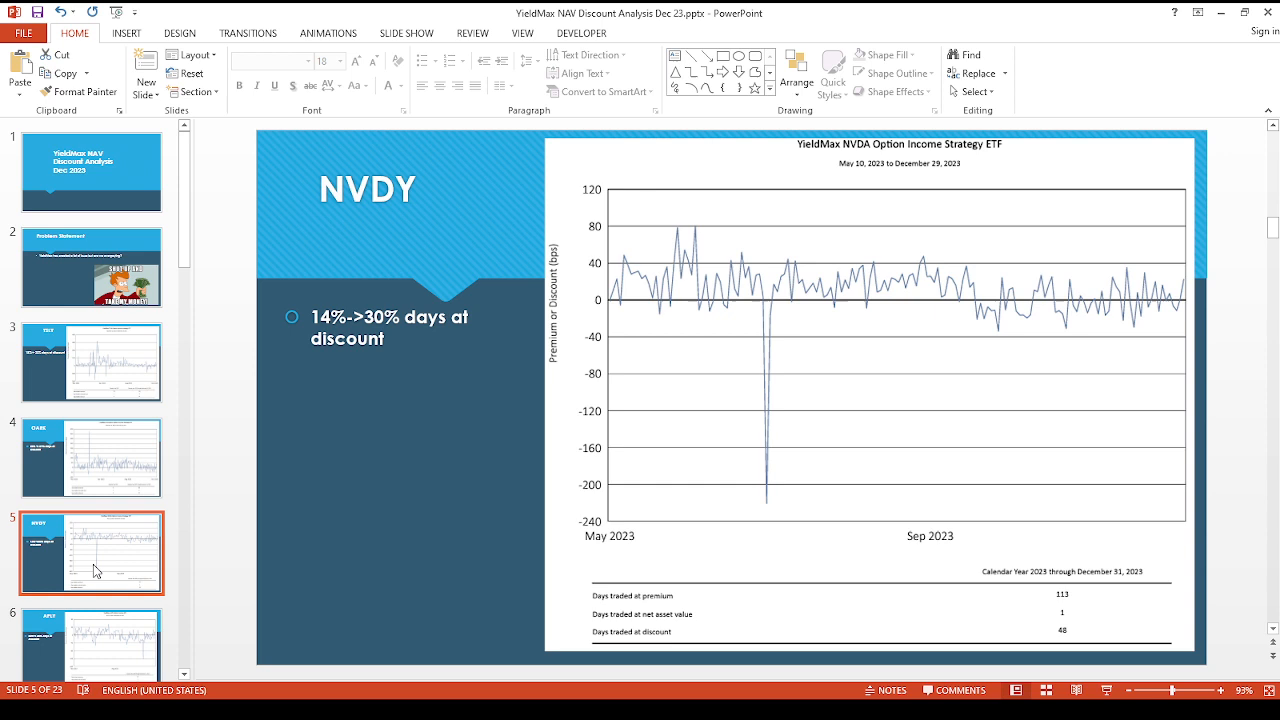
pyautogui.click(92, 510)
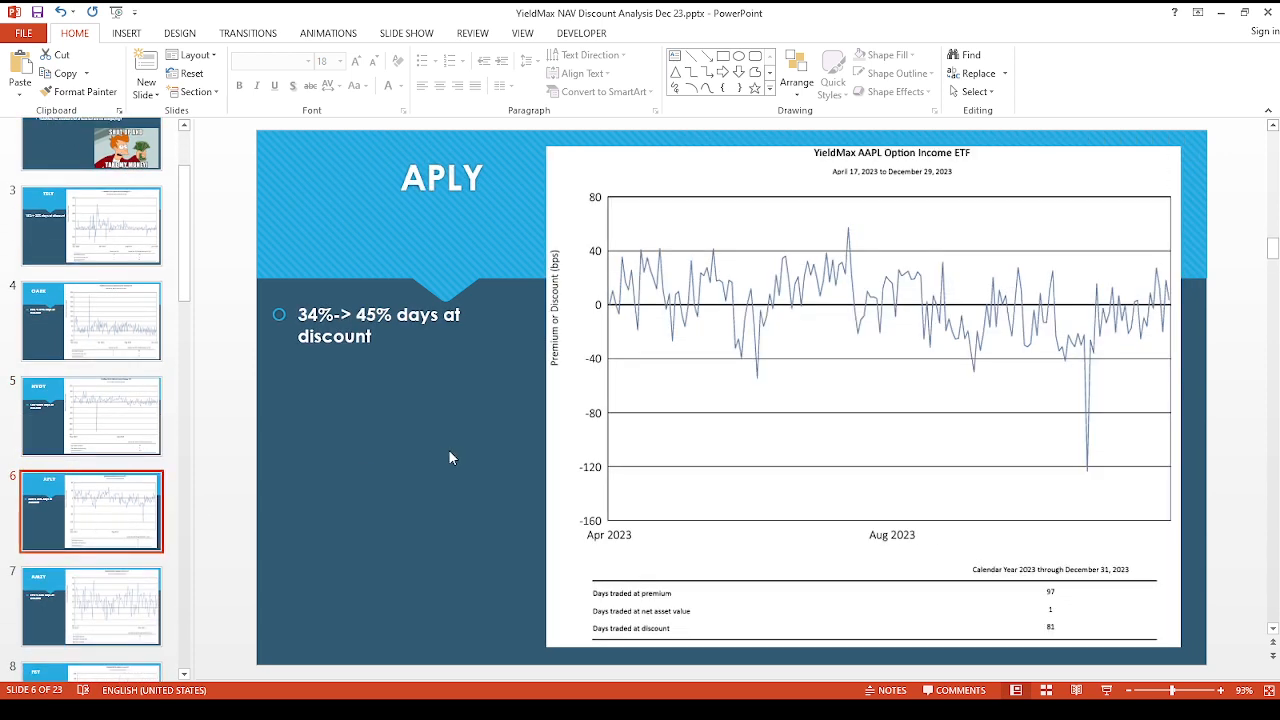
pyautogui.moveTo(448, 456)
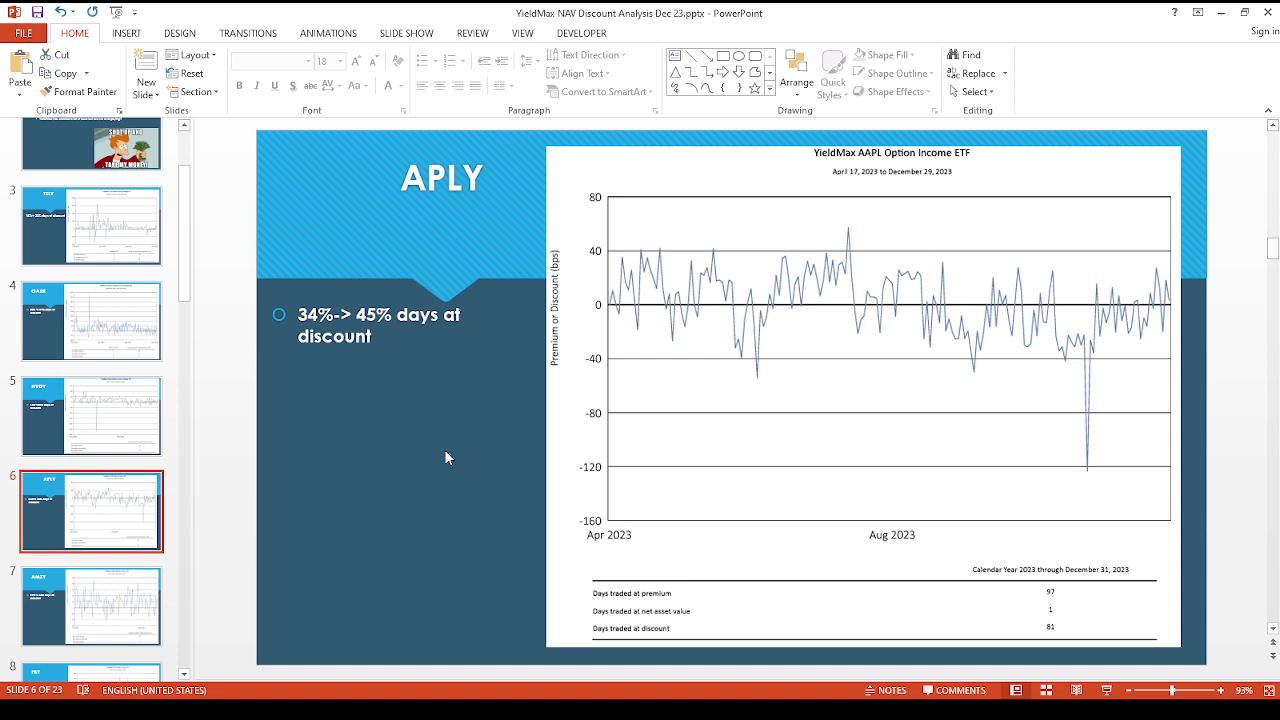
pyautogui.click(92, 470)
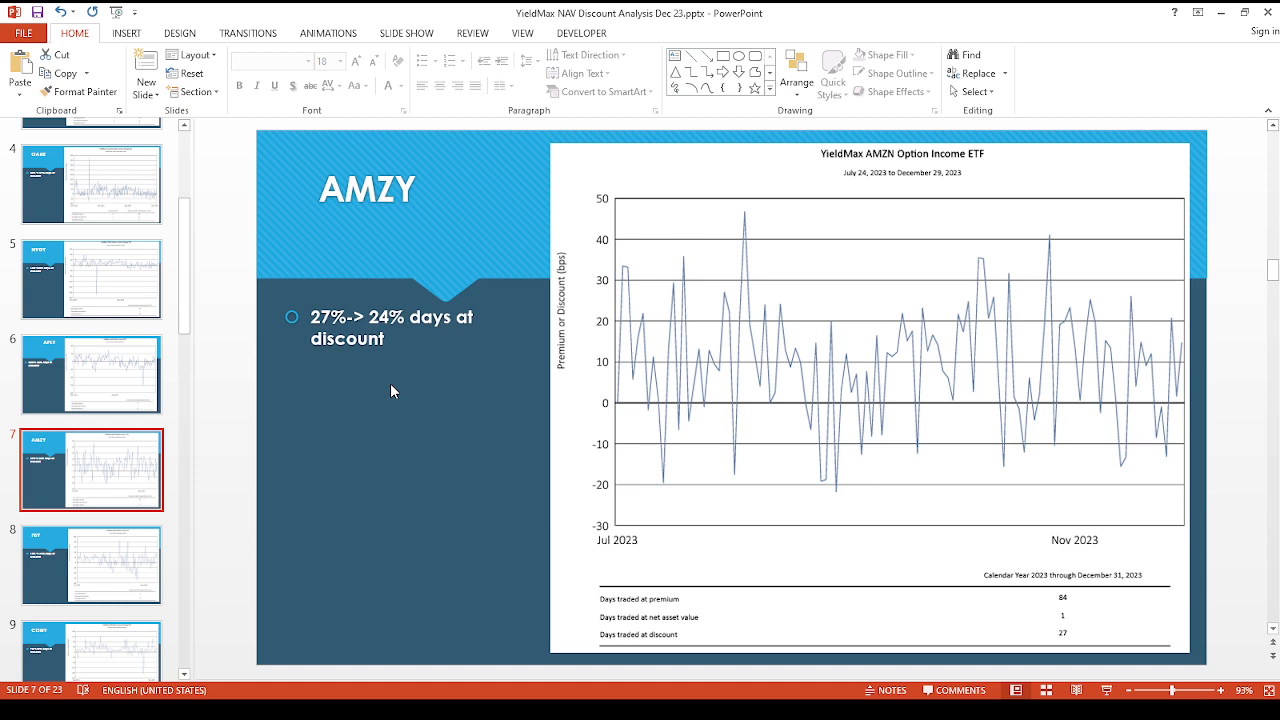
pyautogui.moveTo(64, 368)
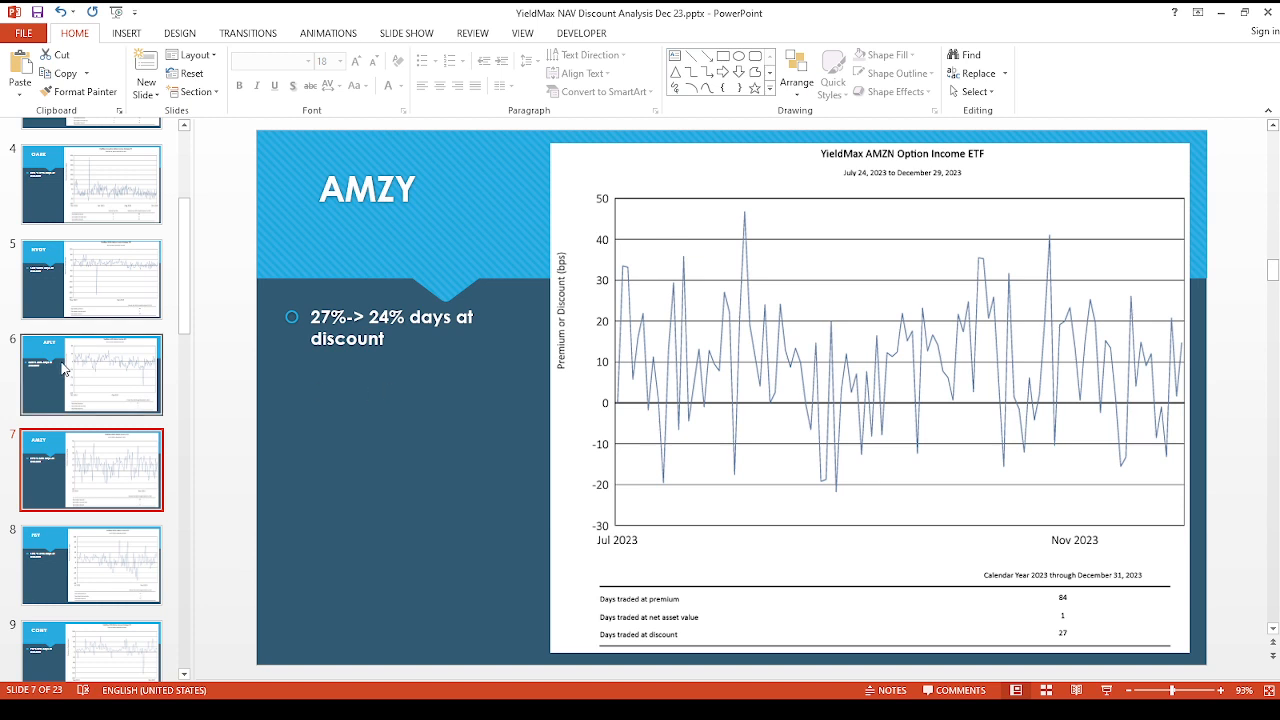
pyautogui.click(92, 382)
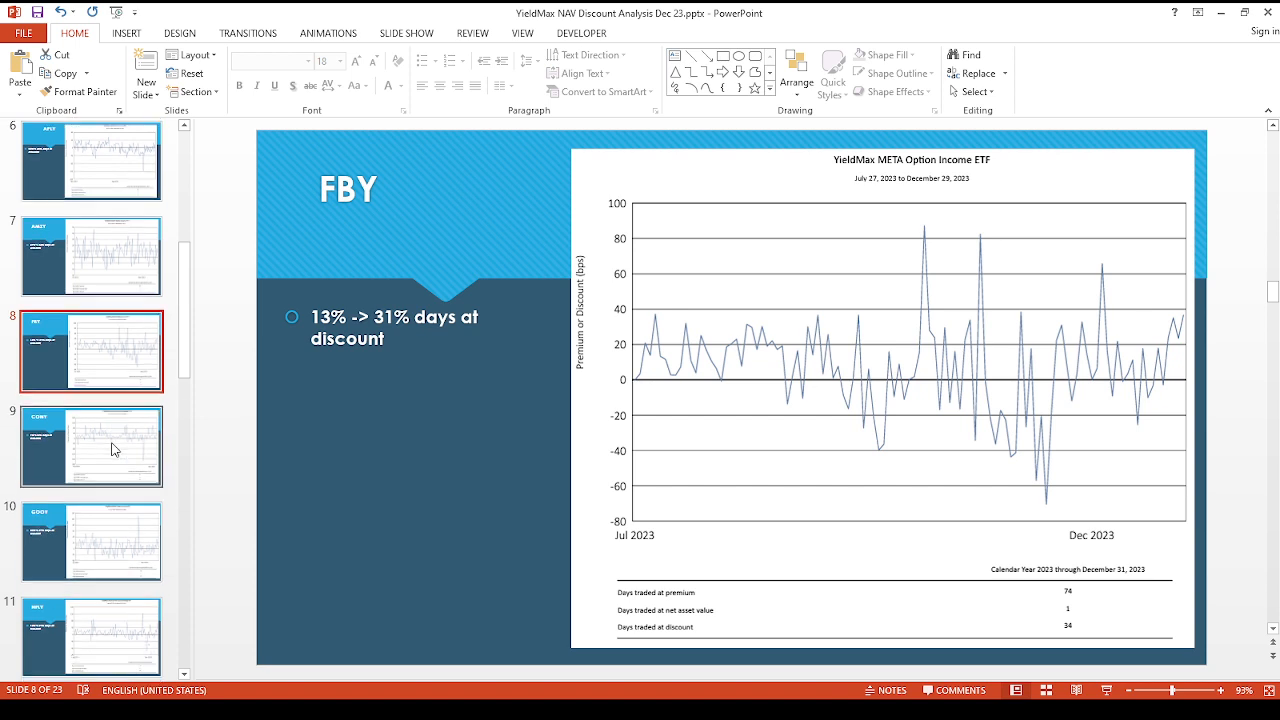
pyautogui.click(90, 444)
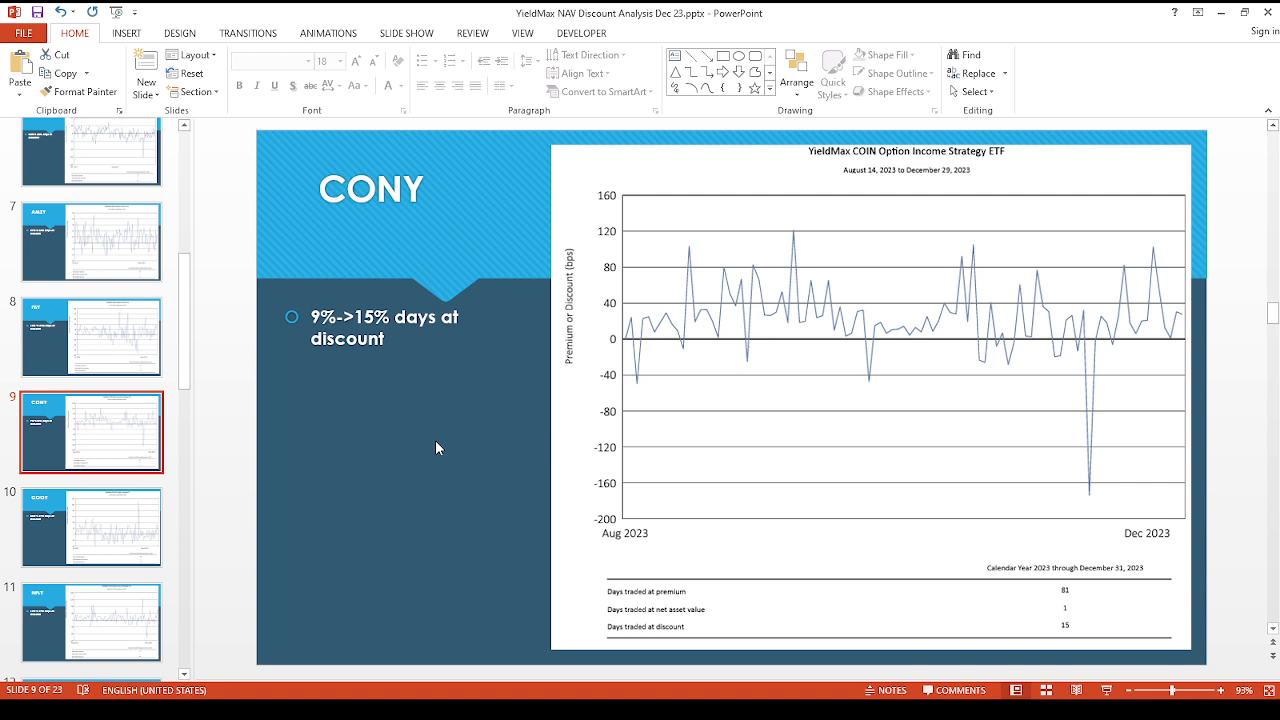
pyautogui.click(92, 528)
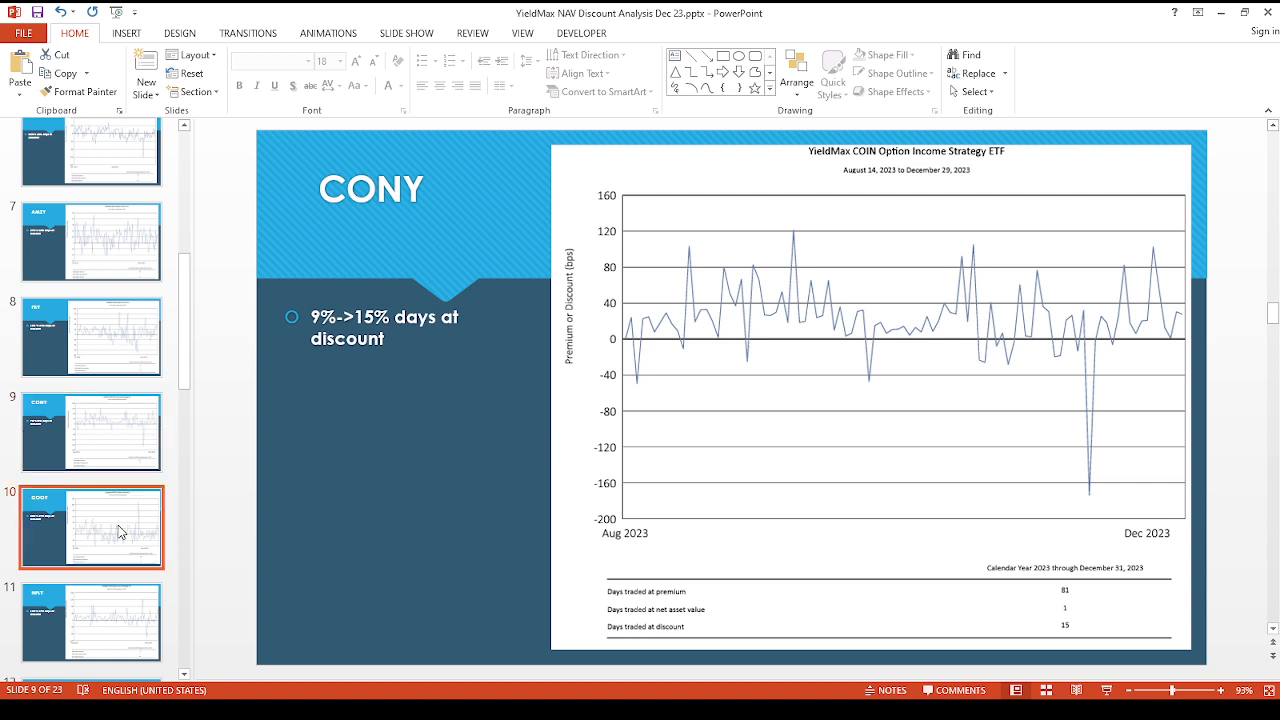
# - Step through the GOOY, MSFO, XOMO and AMDY fund slides and advance to slide 17
pyautogui.click(92, 528)
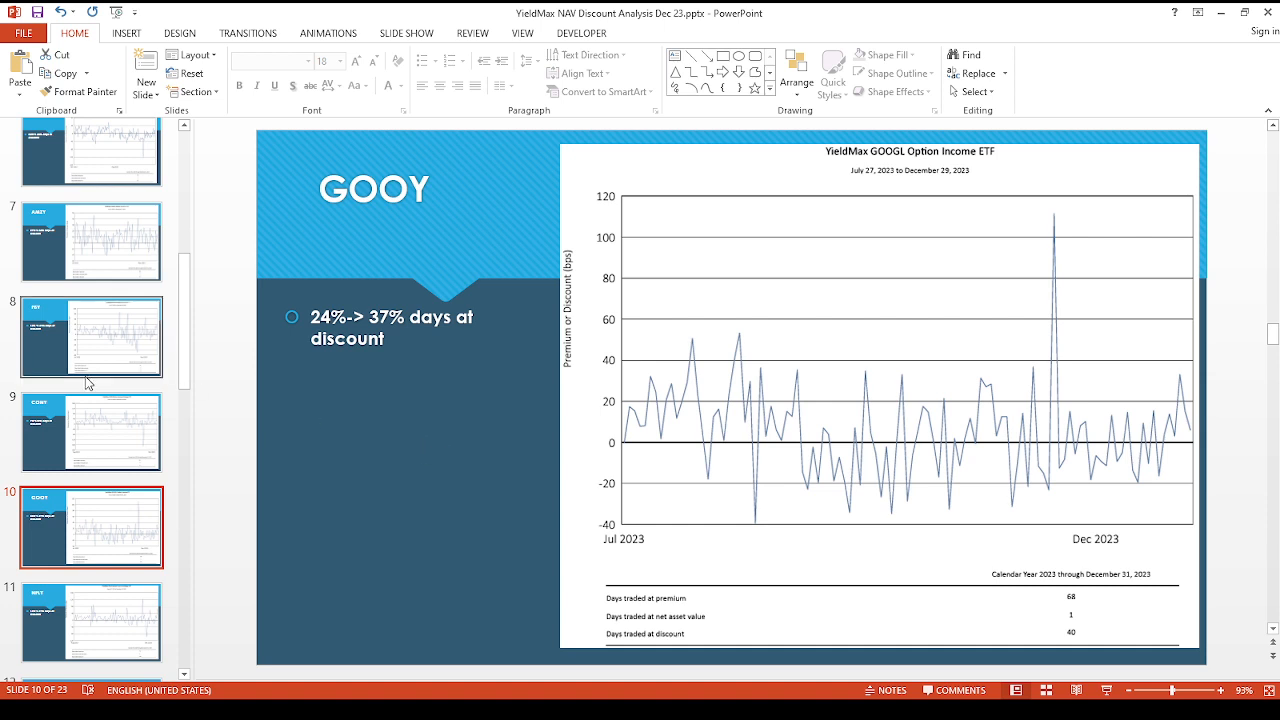
pyautogui.click(90, 440)
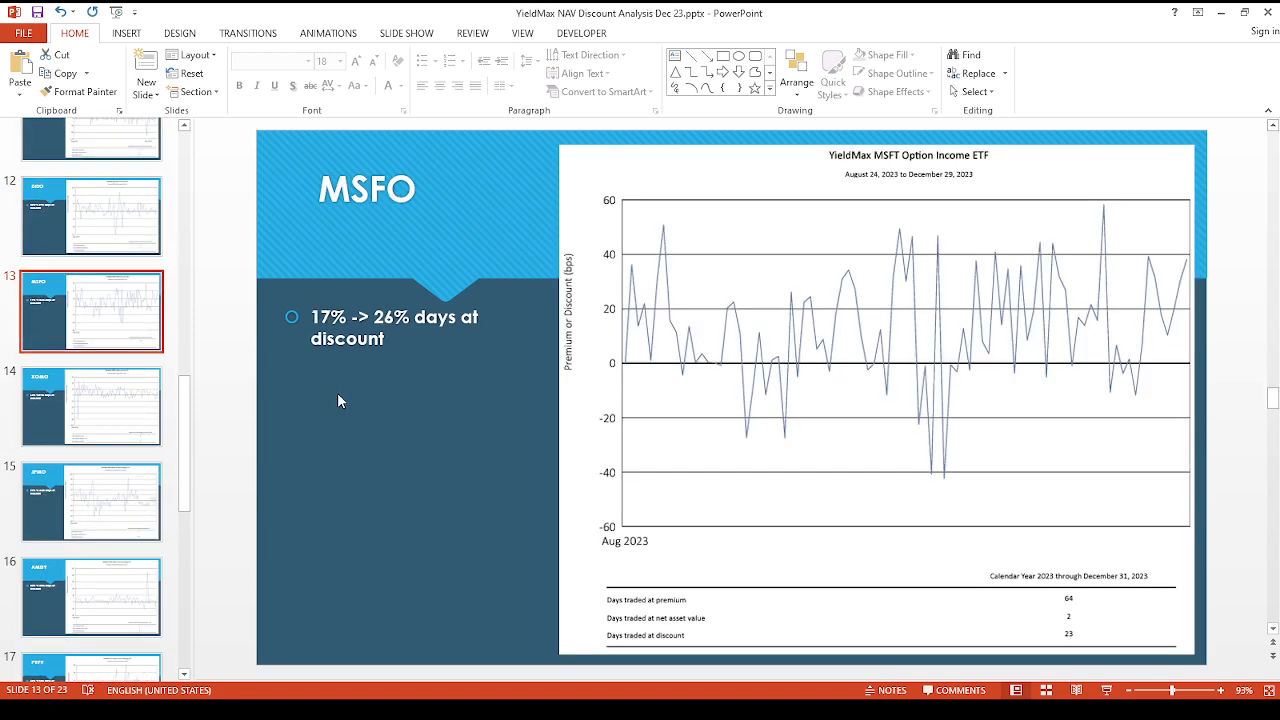
pyautogui.moveTo(108, 414)
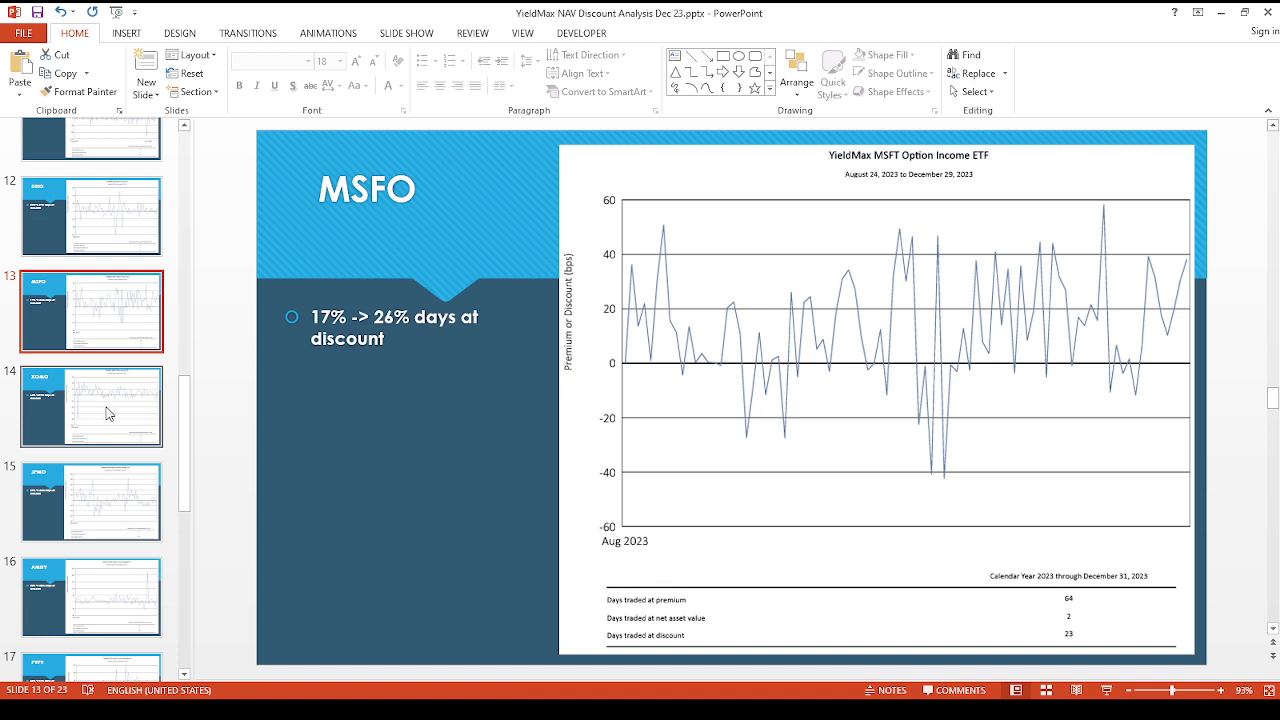
pyautogui.click(92, 404)
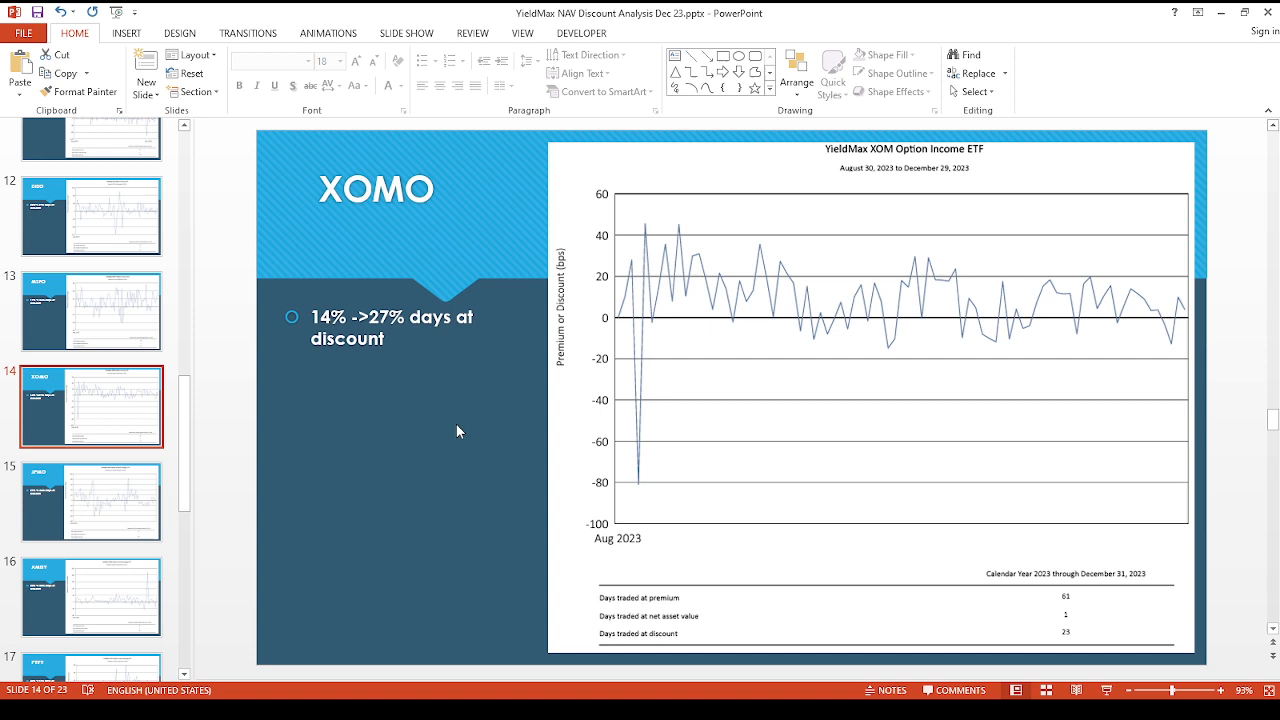
pyautogui.moveTo(140, 488)
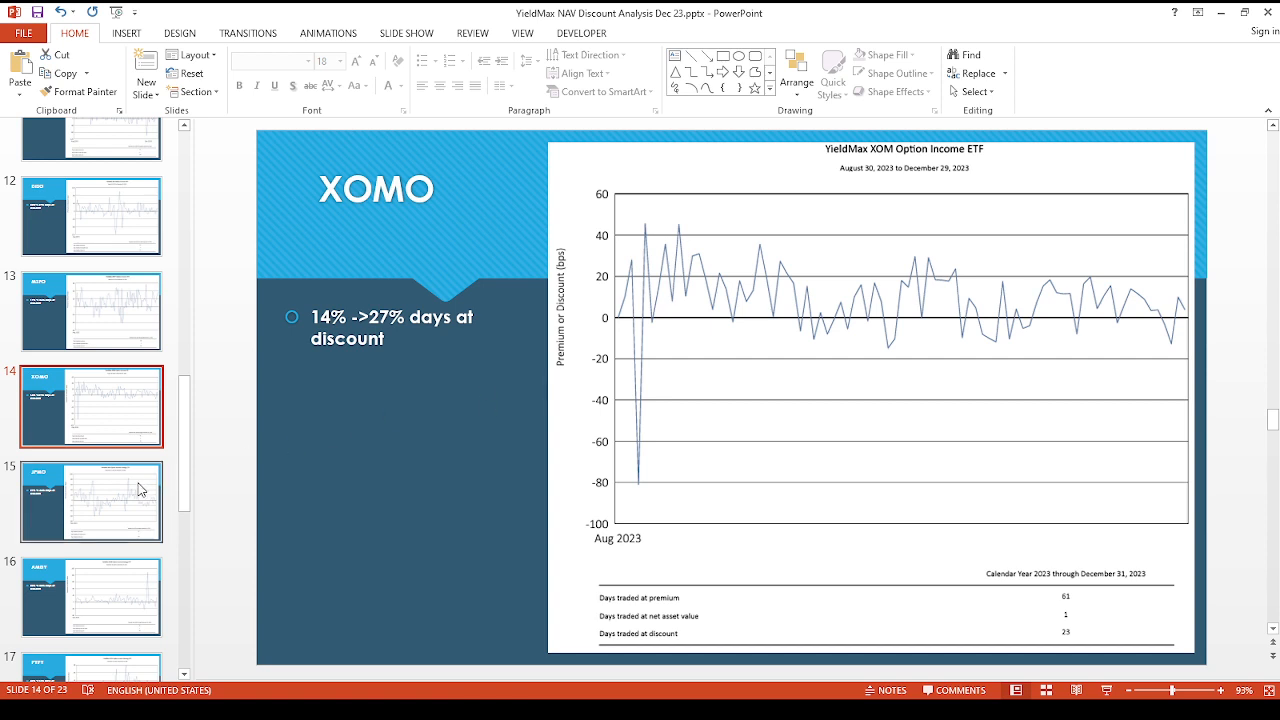
pyautogui.click(92, 500)
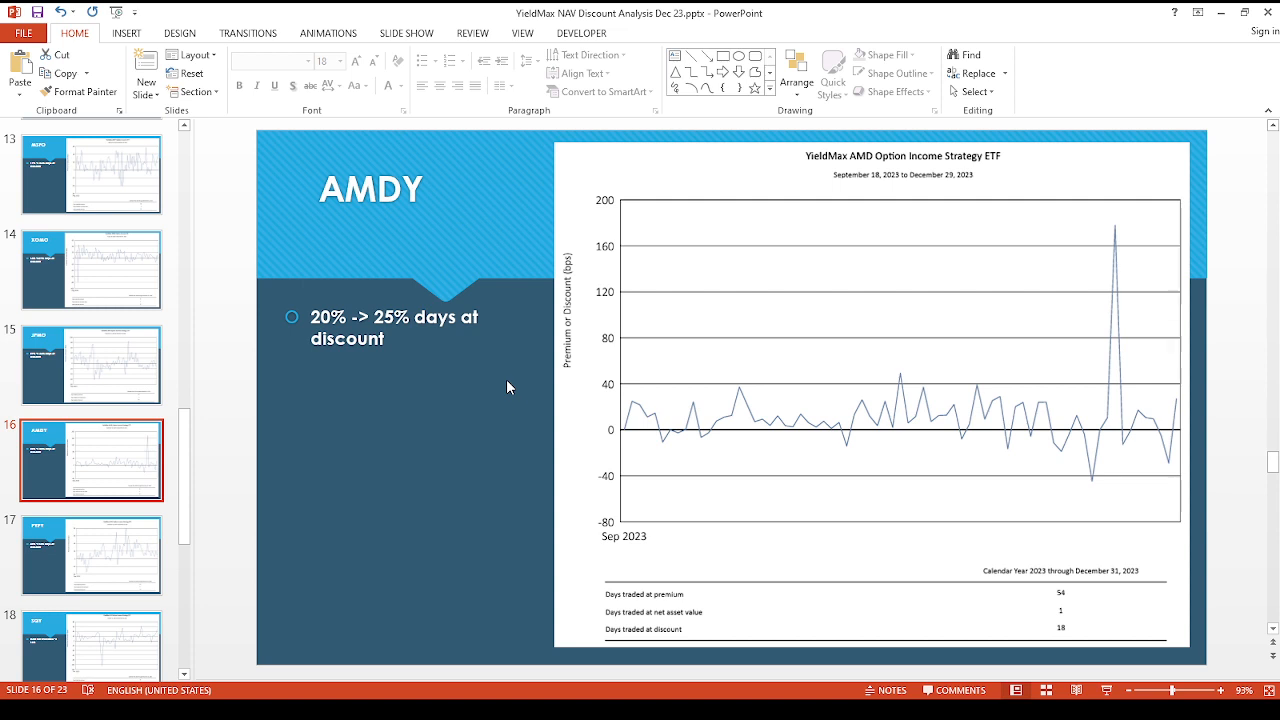
pyautogui.moveTo(496, 388)
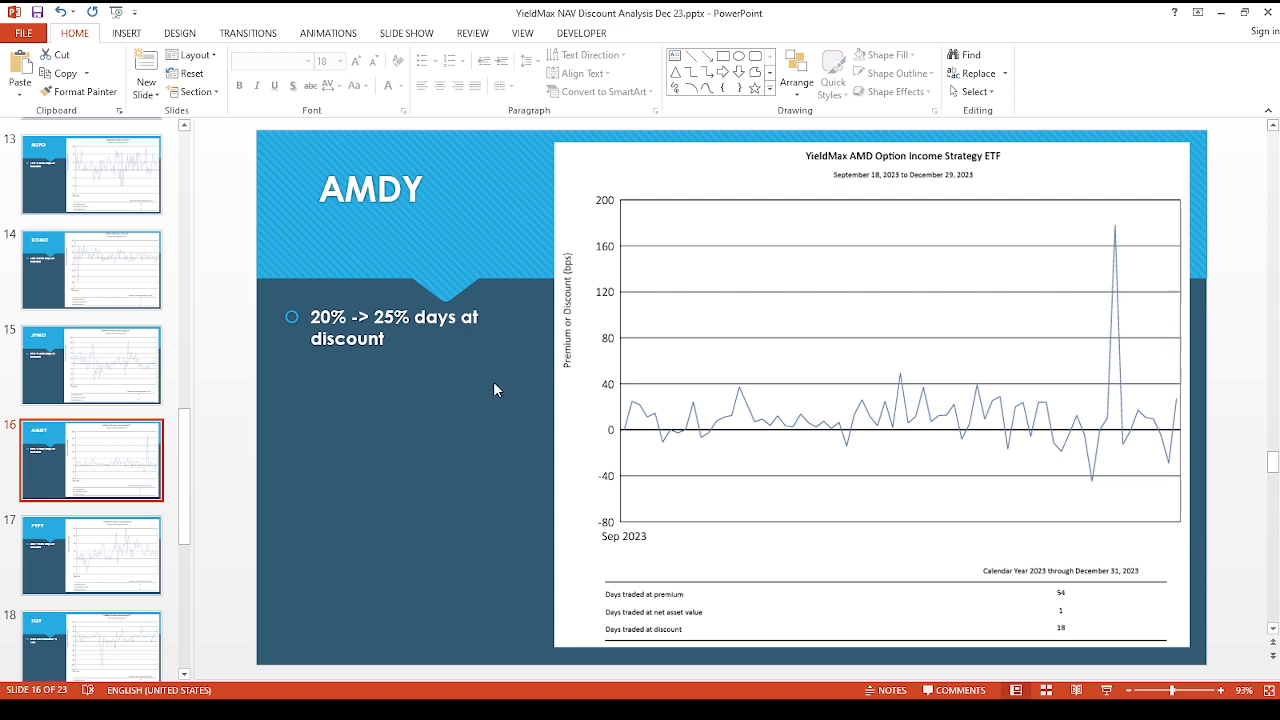
pyautogui.moveTo(490, 390)
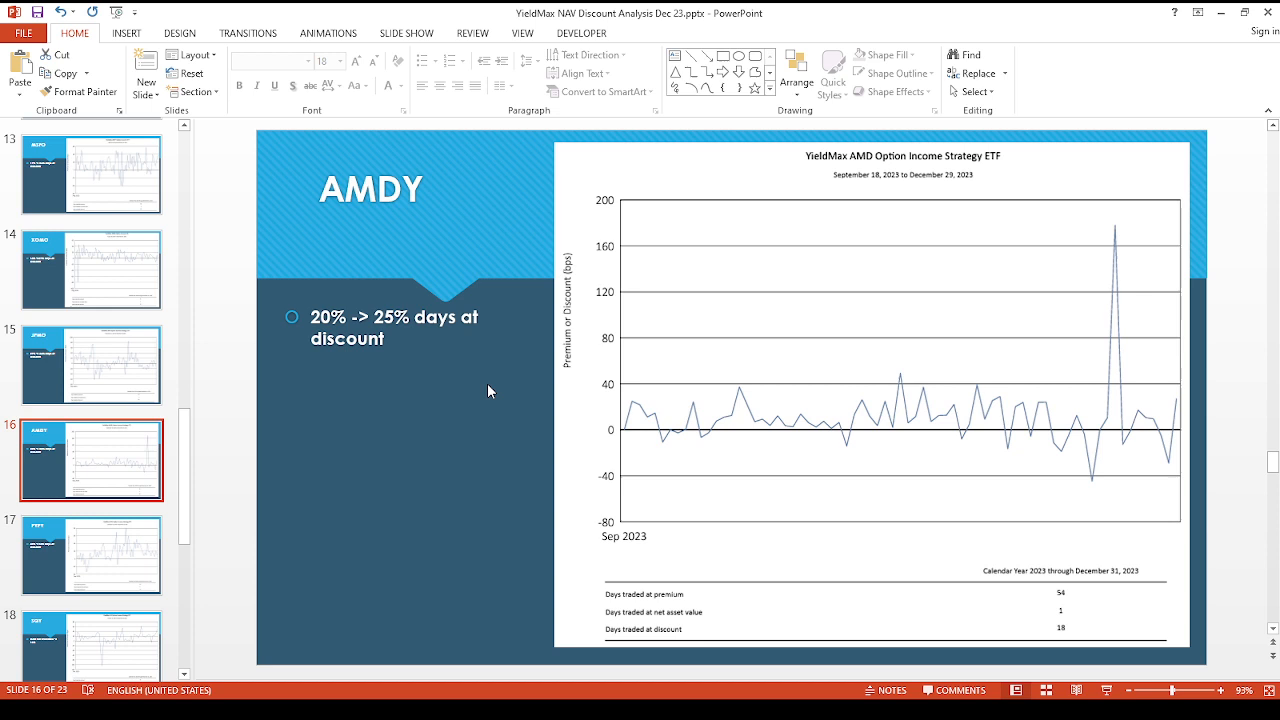
pyautogui.moveTo(520, 384)
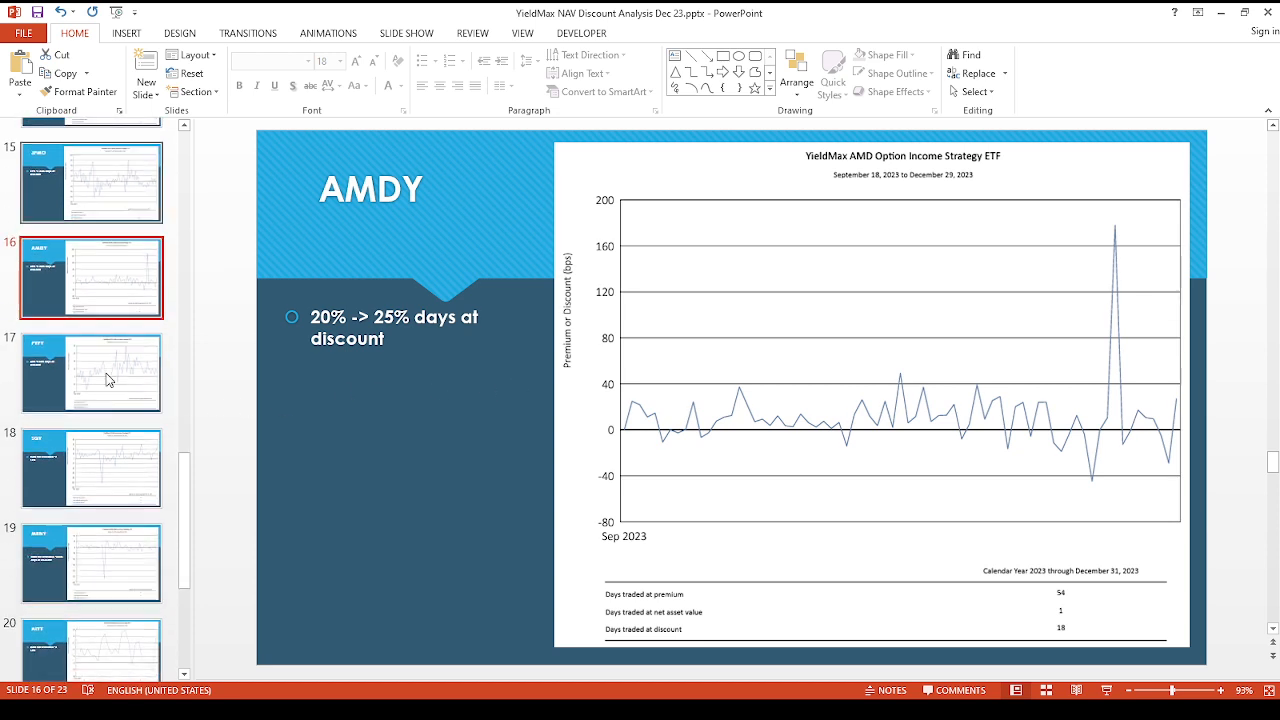
pyautogui.click(92, 372)
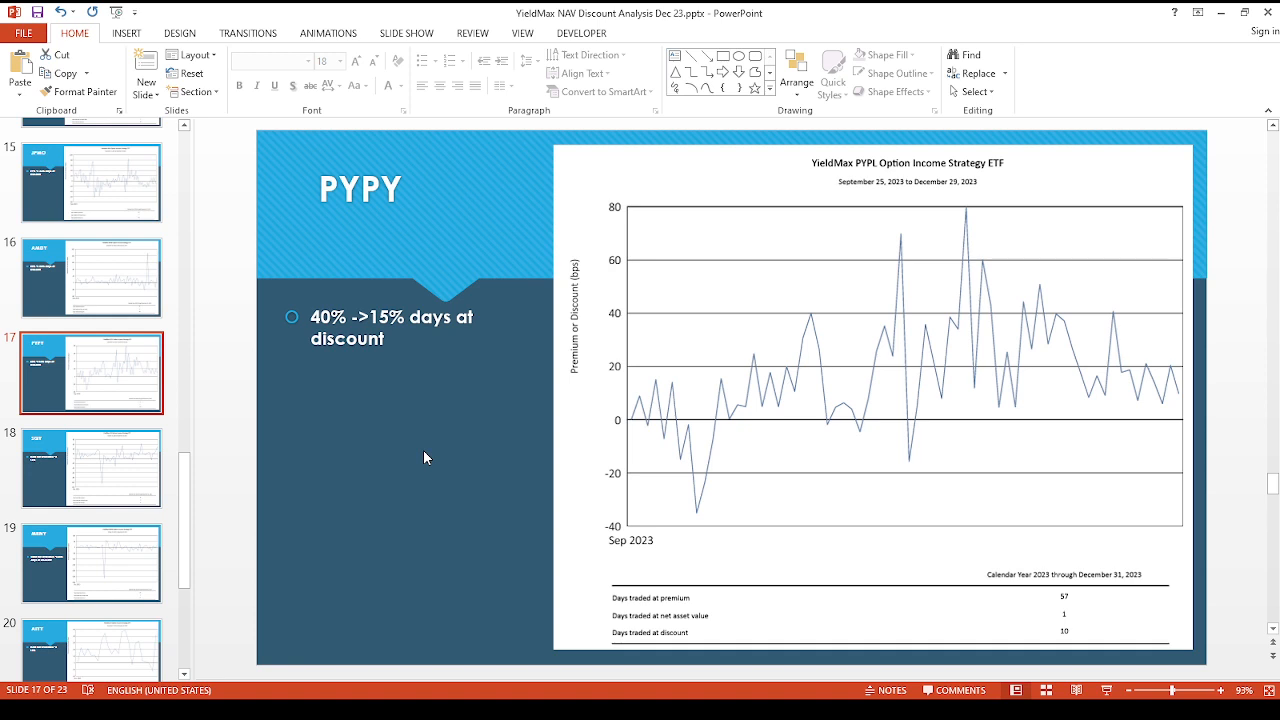
pyautogui.moveTo(108, 424)
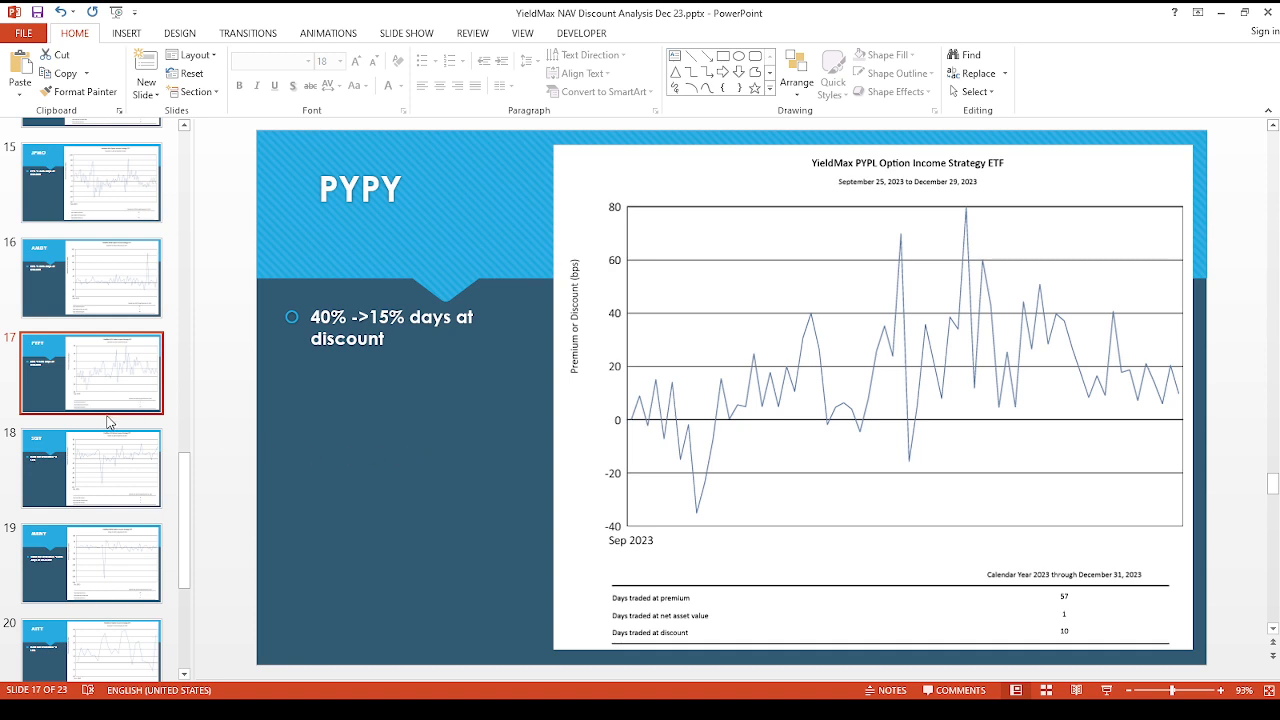
# - View the SQY, MRNY and AIYY chart slides in turn
pyautogui.scroll(-3)
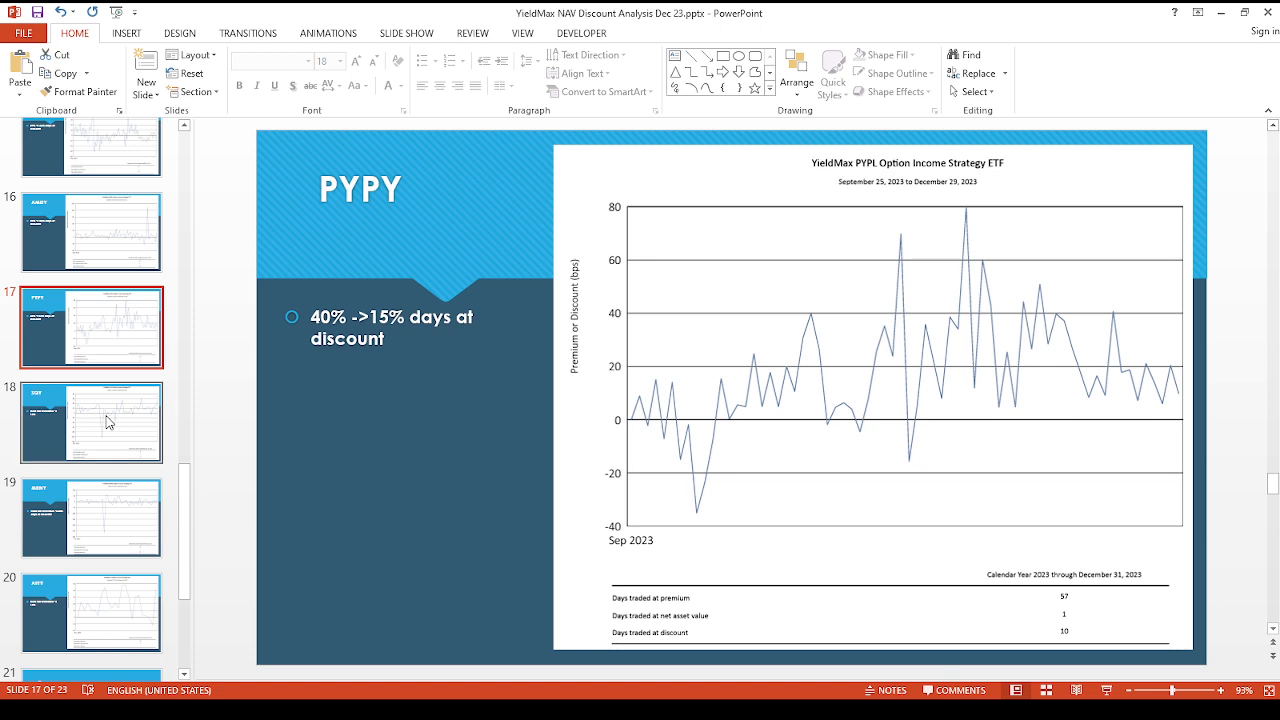
pyautogui.click(90, 422)
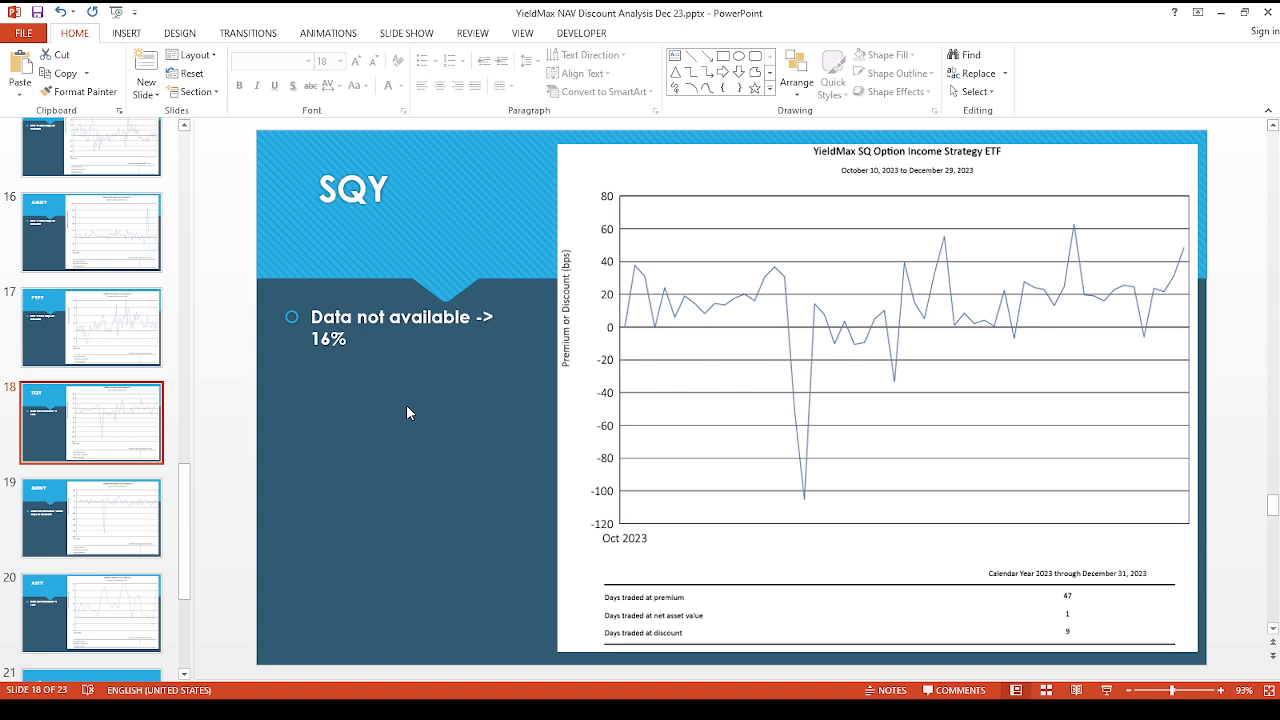
pyautogui.moveTo(400, 412)
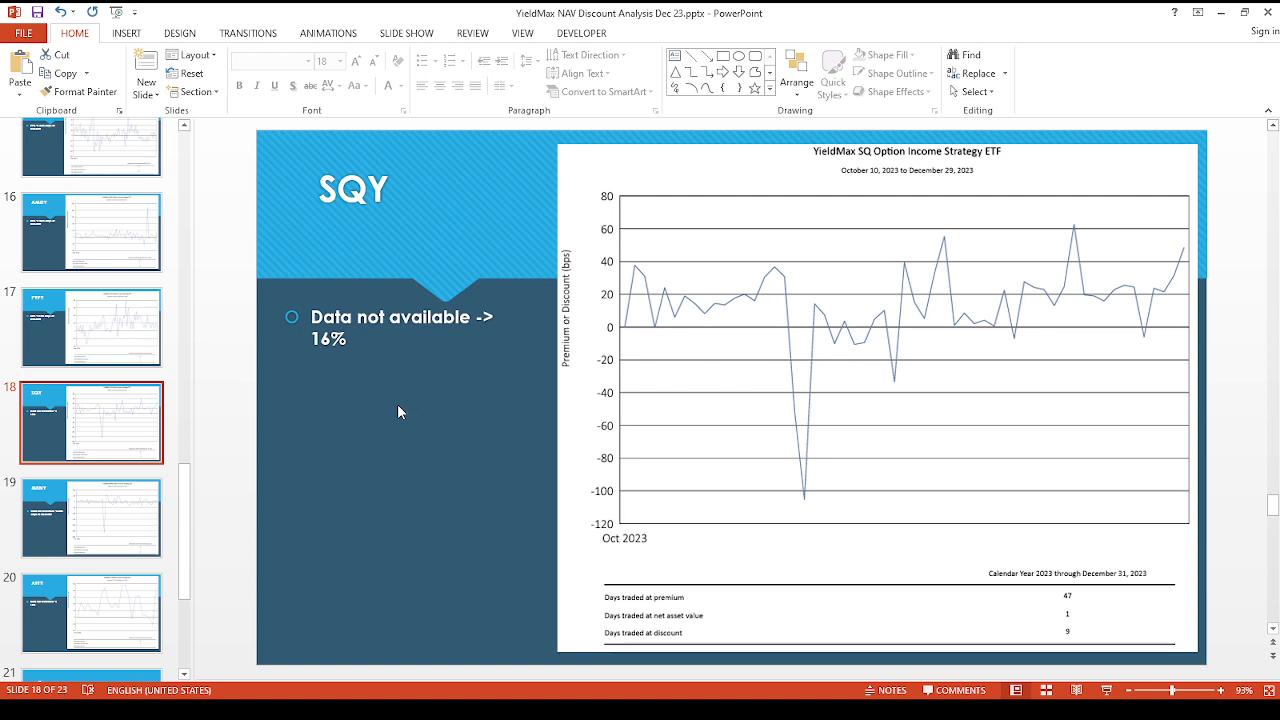
pyautogui.moveTo(118, 504)
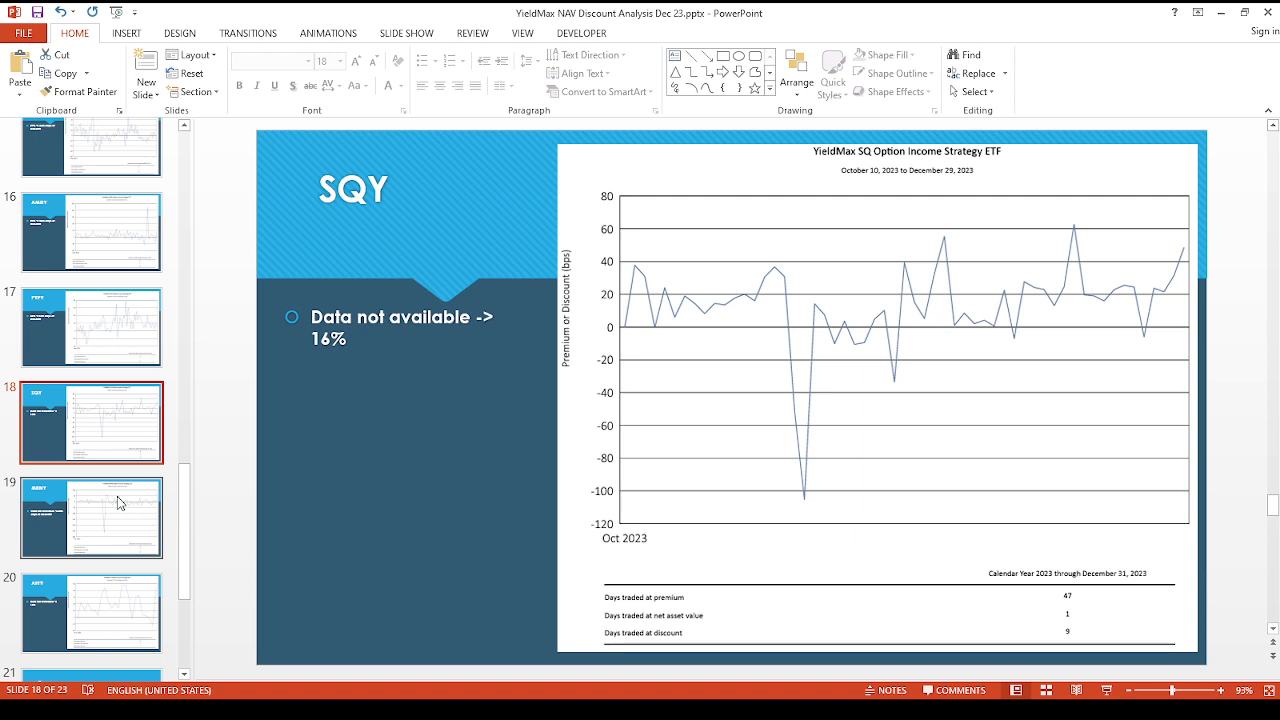
pyautogui.click(92, 516)
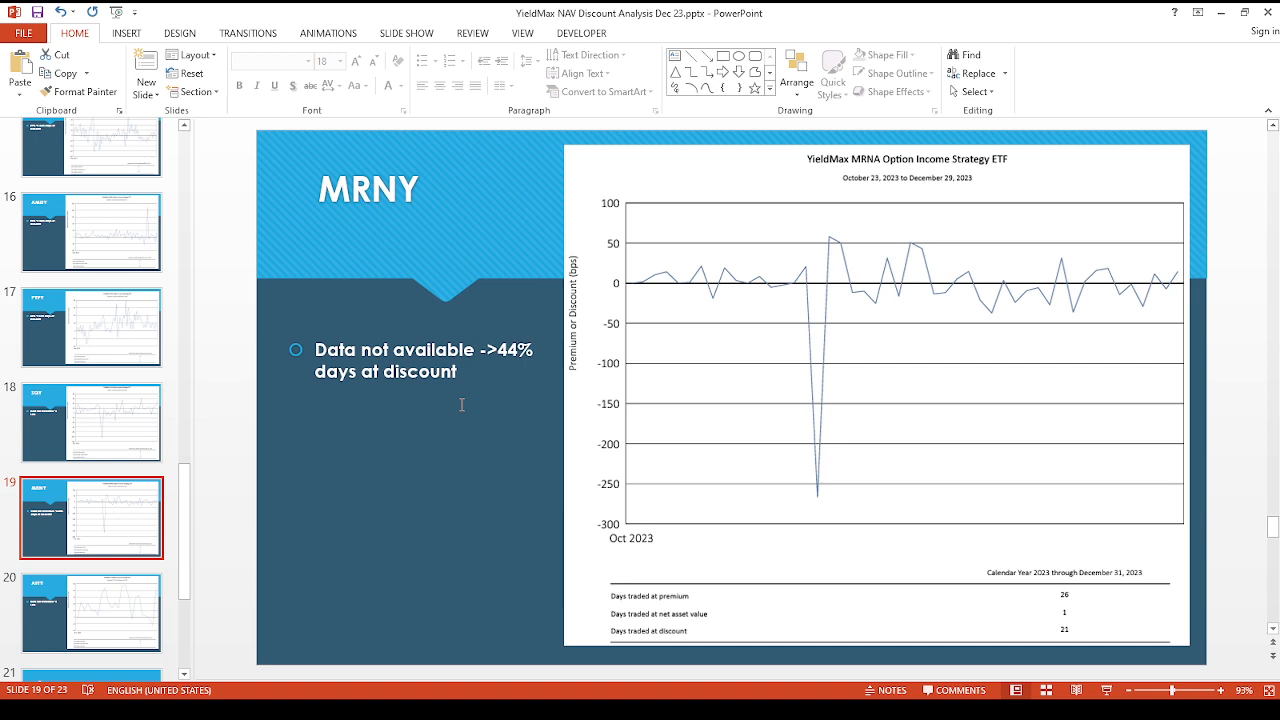
pyautogui.moveTo(456, 464)
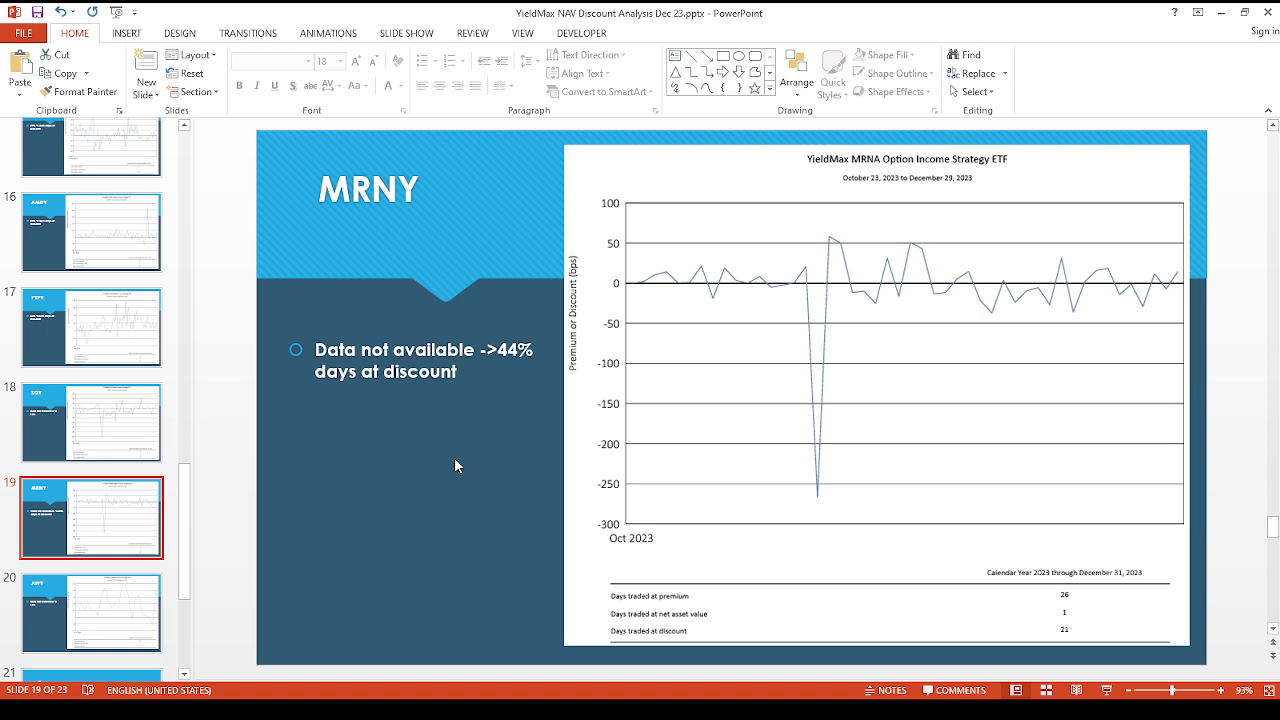
pyautogui.moveTo(496, 424)
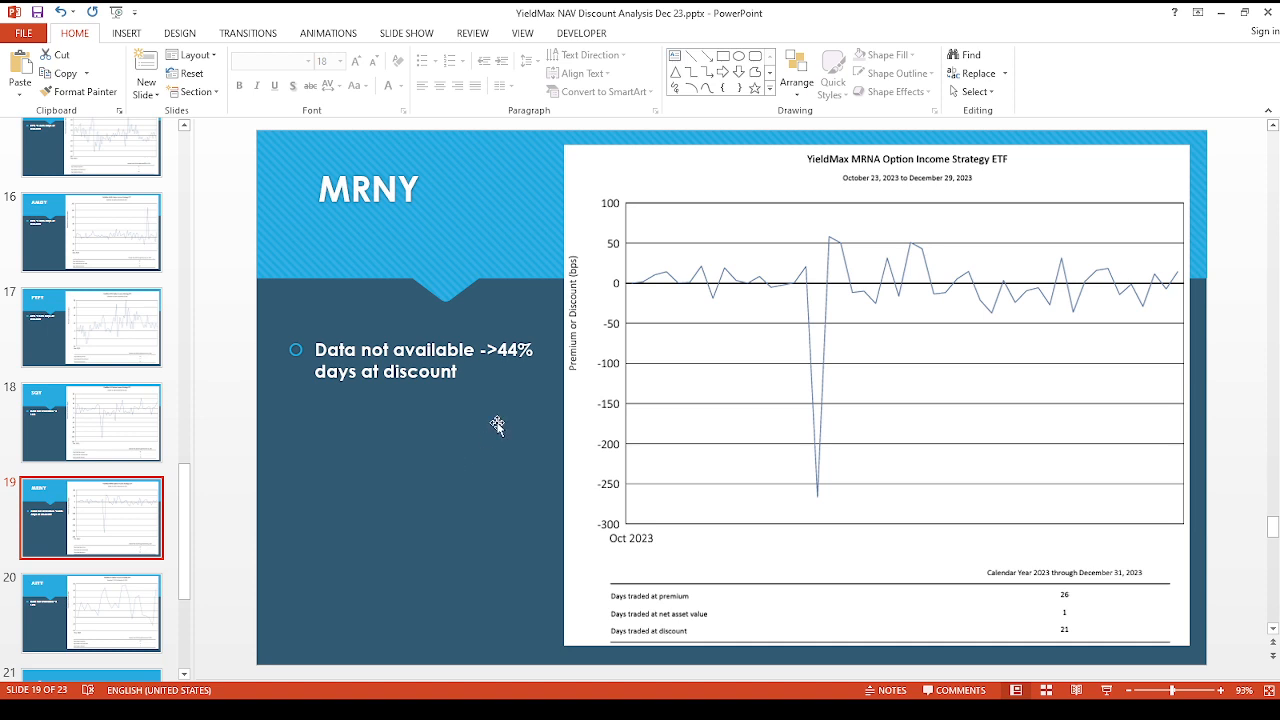
pyautogui.moveTo(492, 424)
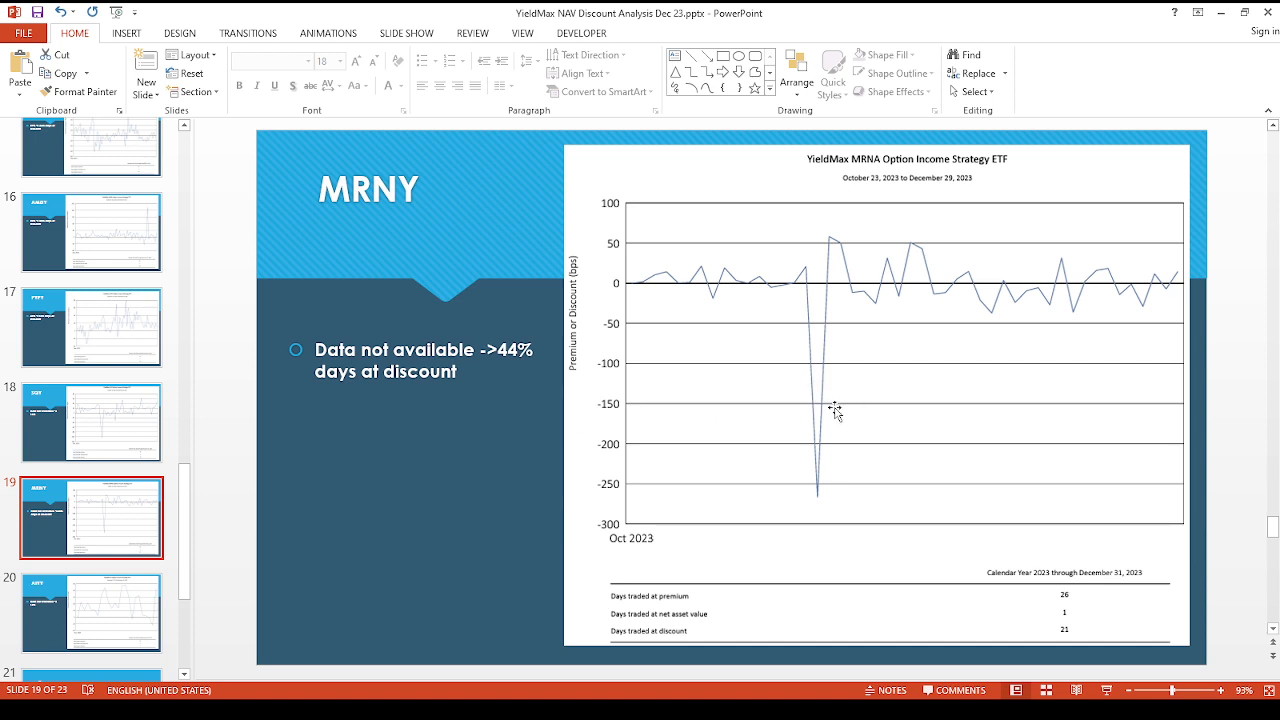
pyautogui.moveTo(144, 412)
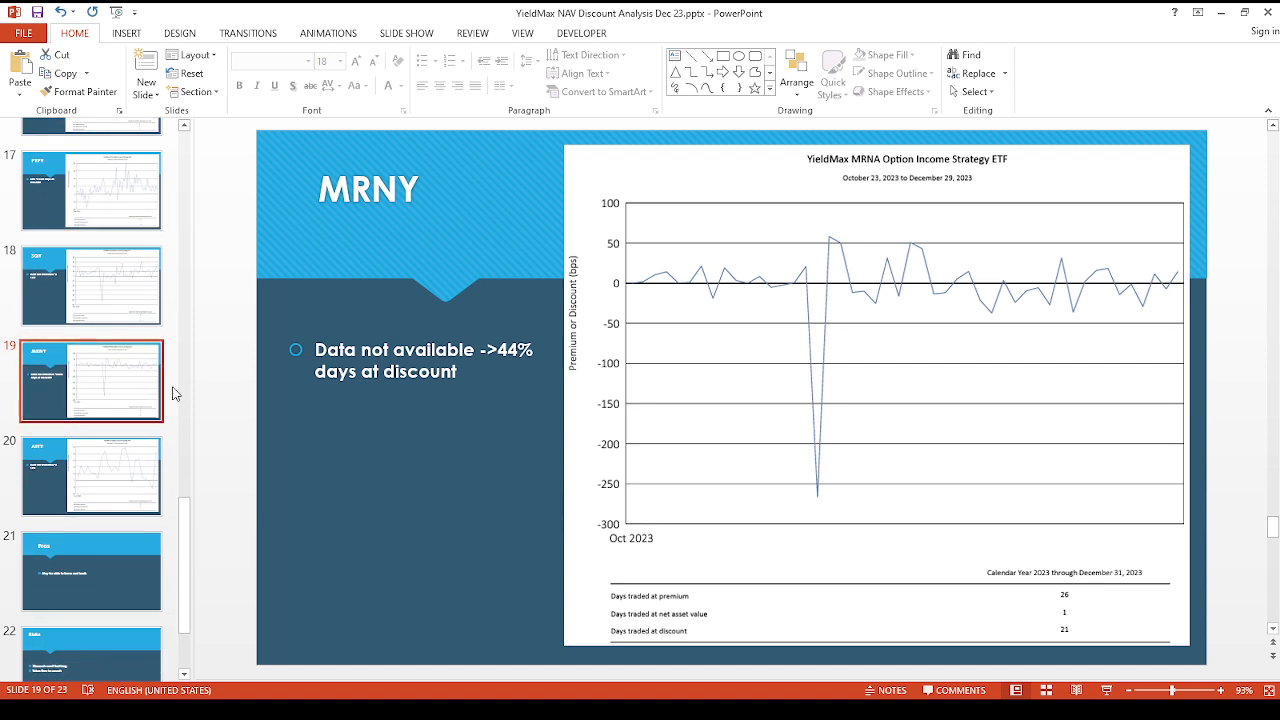
pyautogui.click(92, 476)
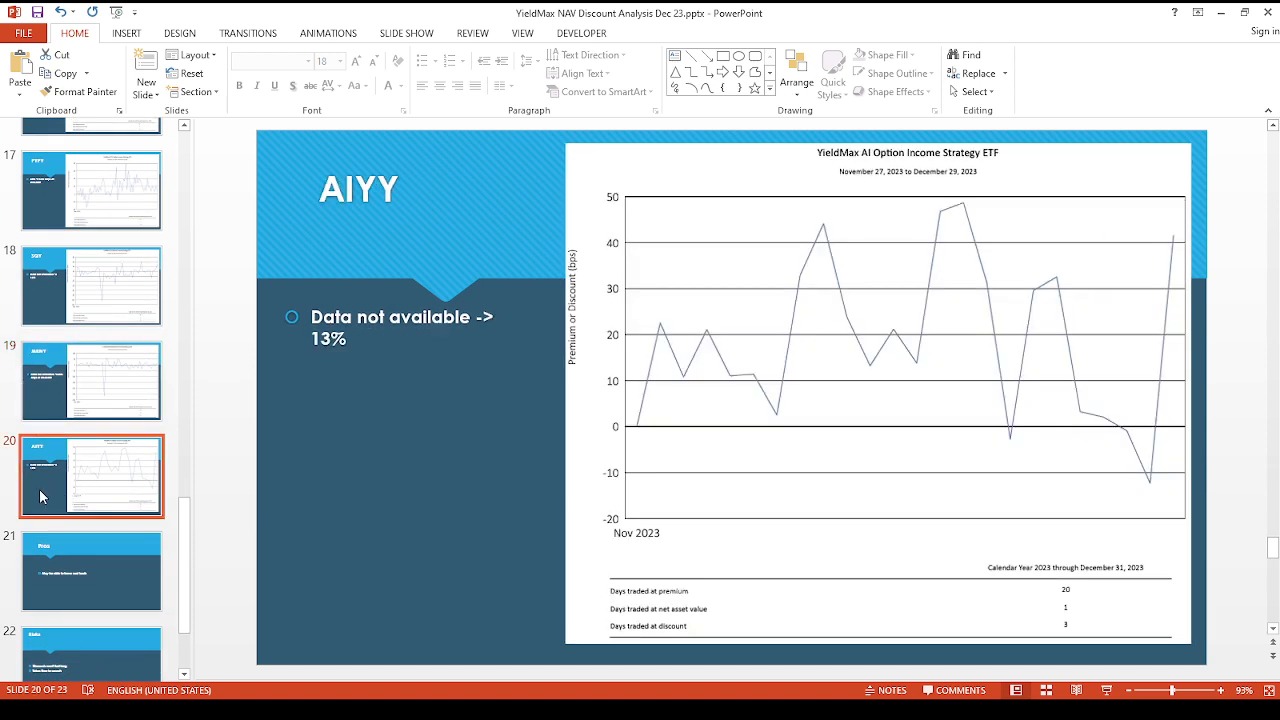
pyautogui.moveTo(350, 472)
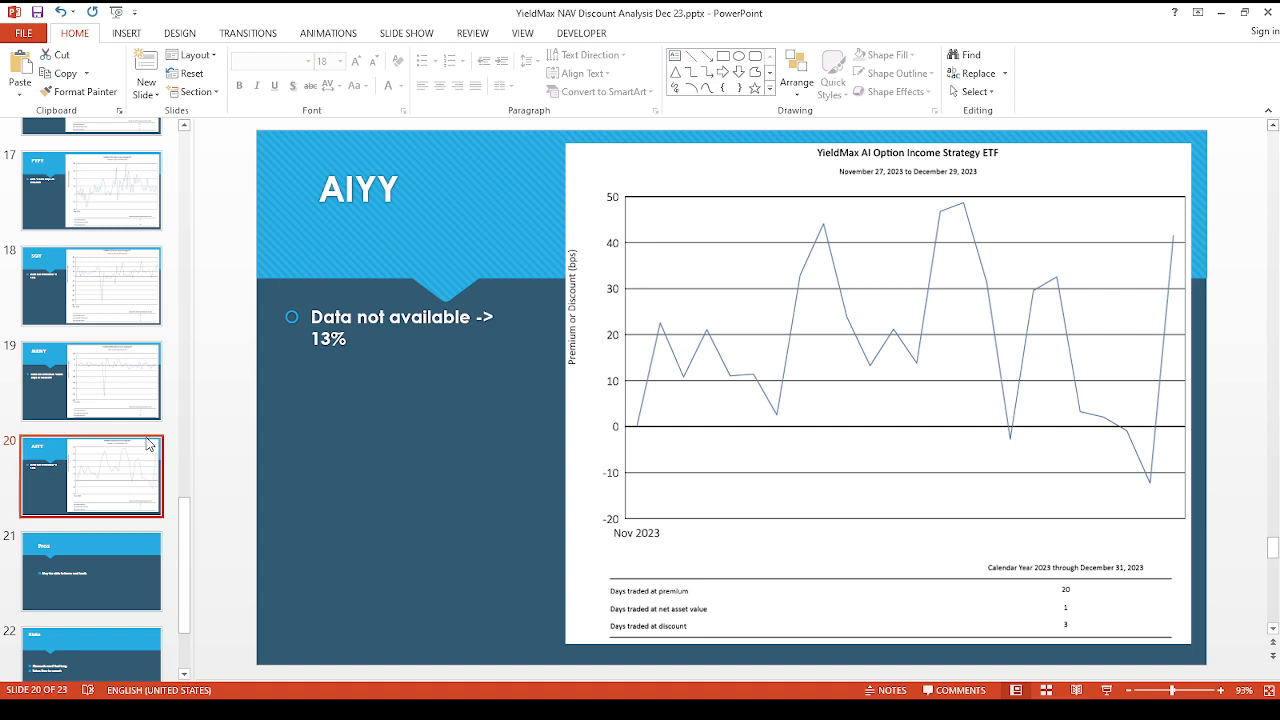
# - View the Pros and Risks slides, then land on the closing like-and-subscribe slide 23
pyautogui.click(92, 476)
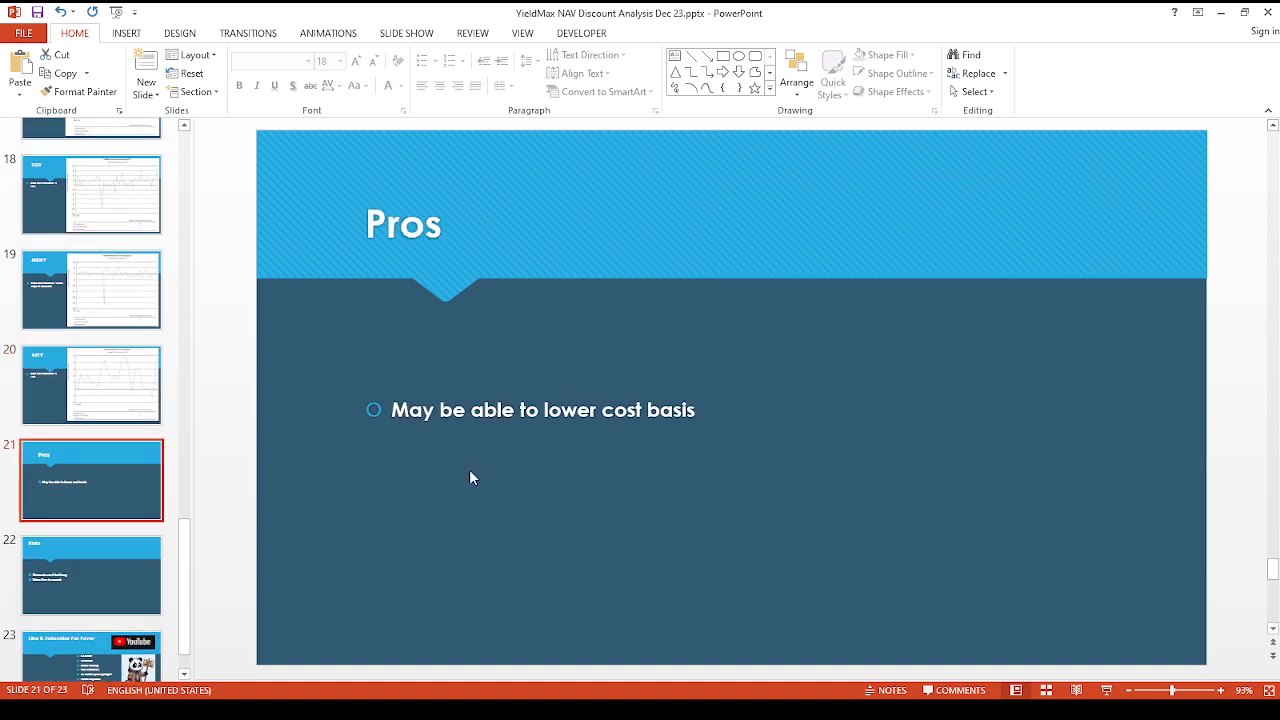
pyautogui.moveTo(612, 464)
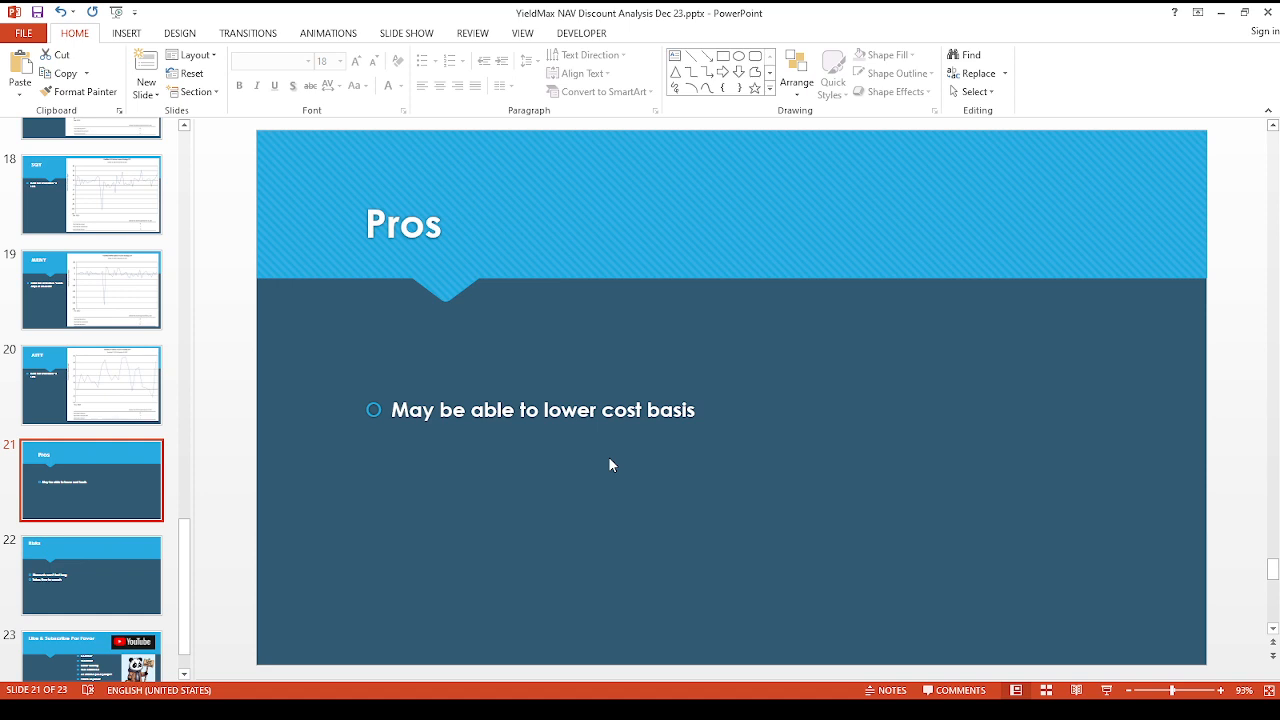
pyautogui.moveTo(104, 568)
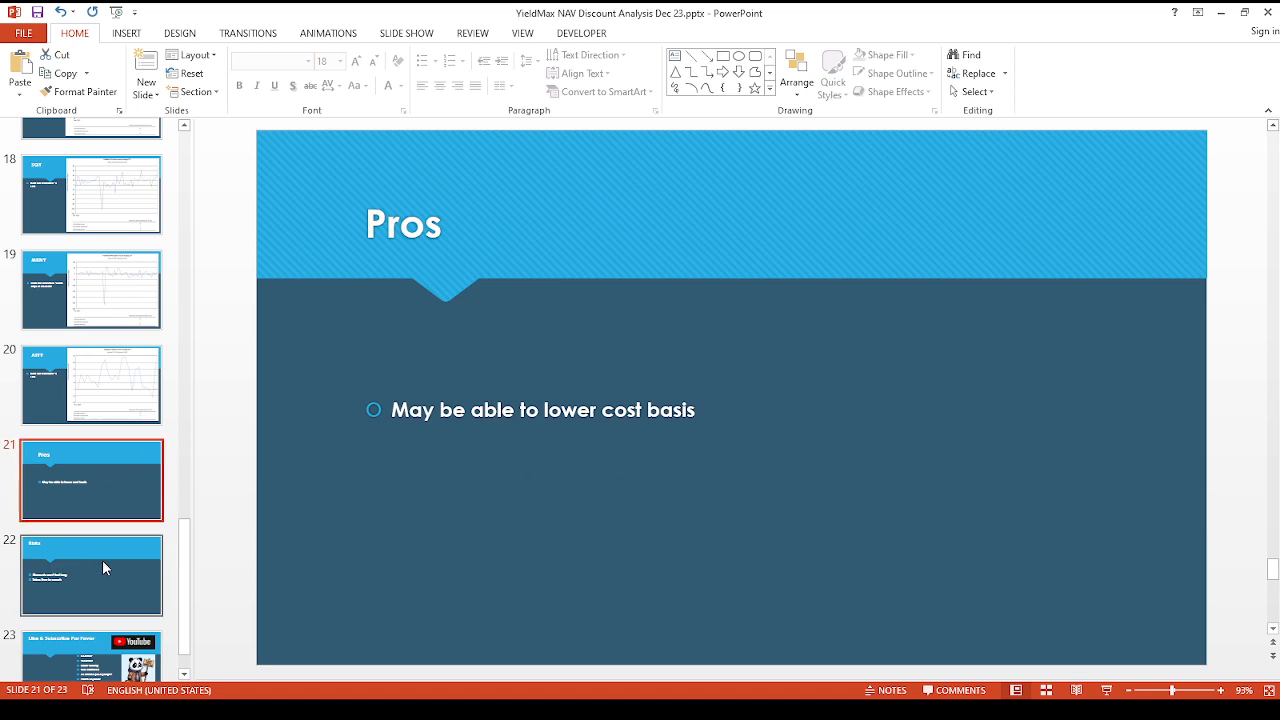
pyautogui.click(92, 576)
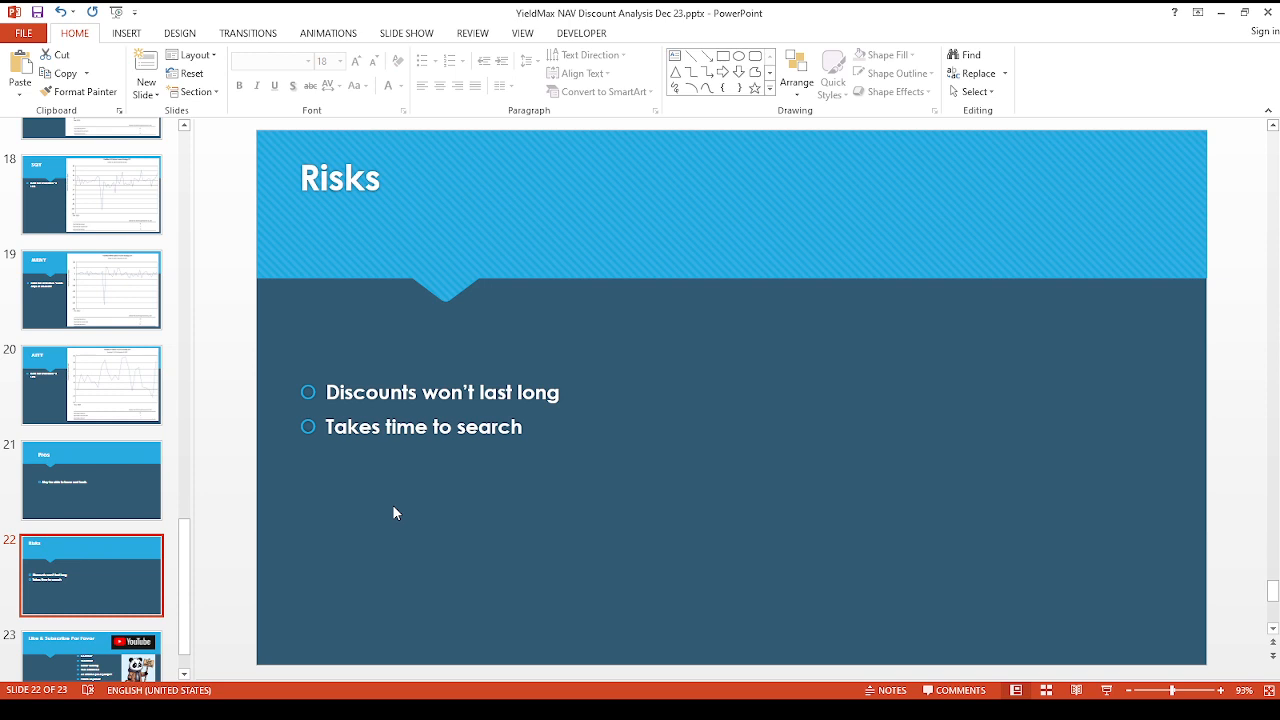
pyautogui.scroll(-3)
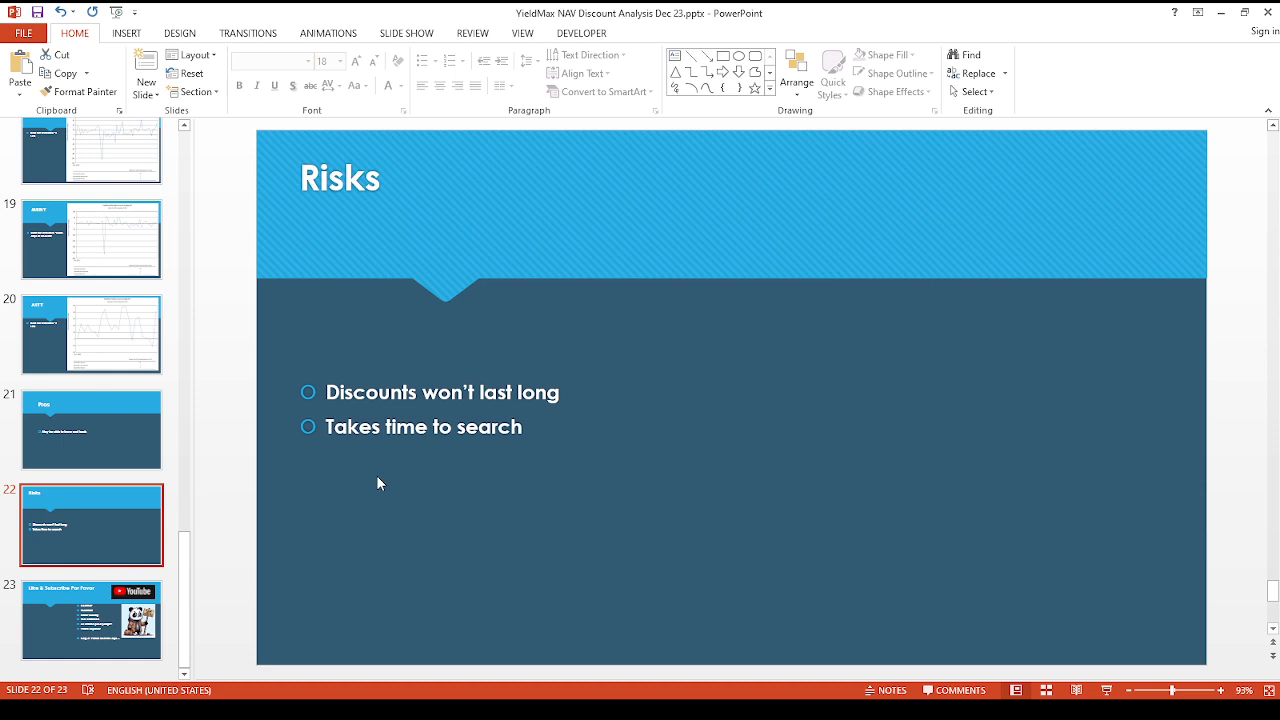
pyautogui.click(90, 620)
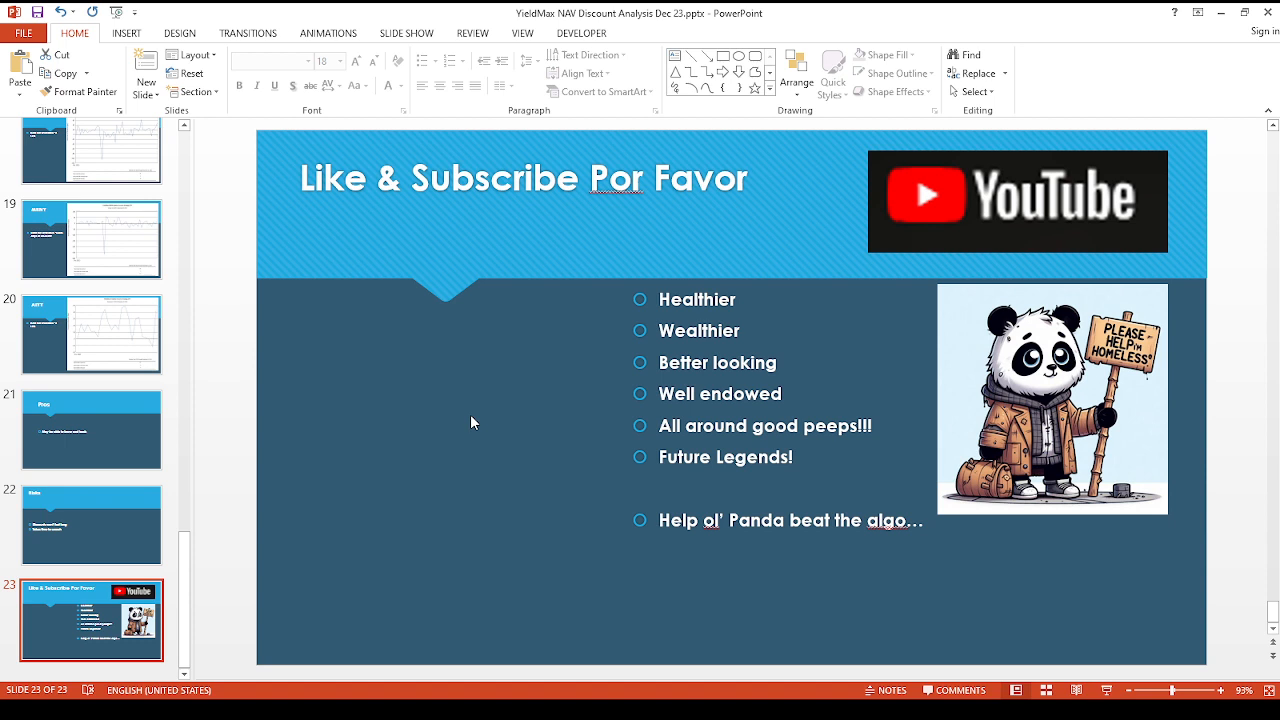
pyautogui.moveTo(472, 428)
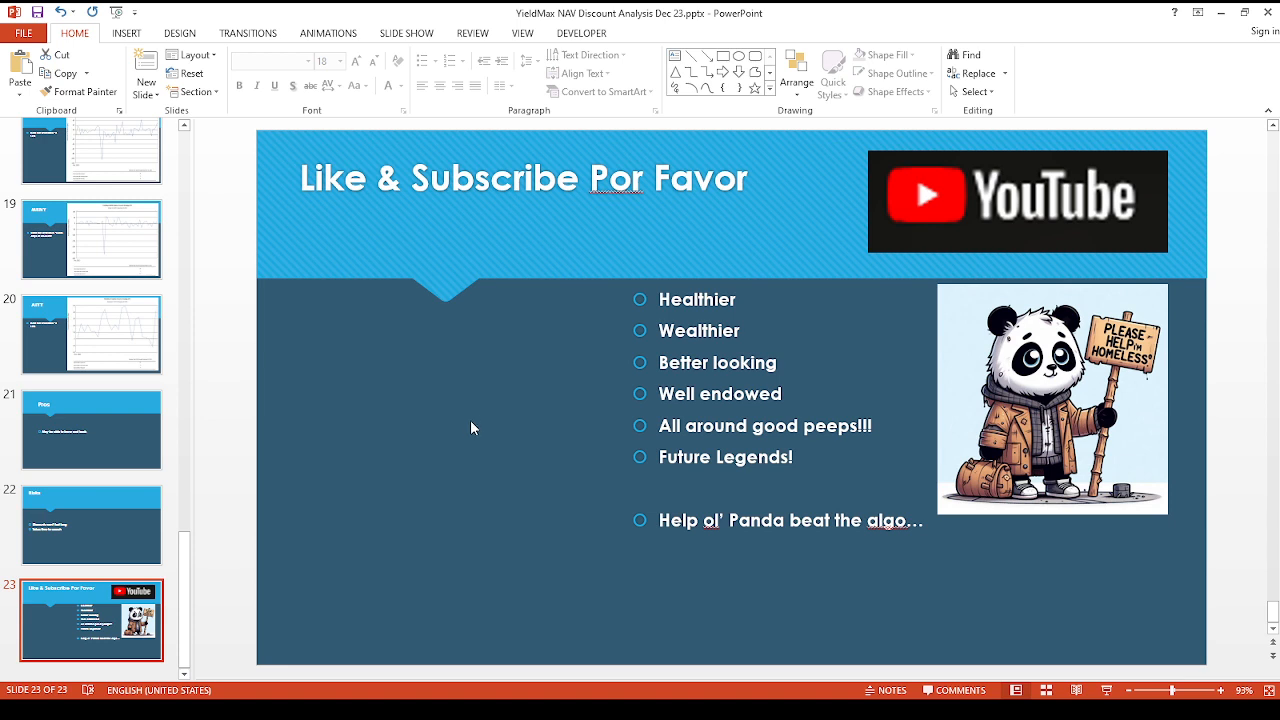
pyautogui.moveTo(476, 428)
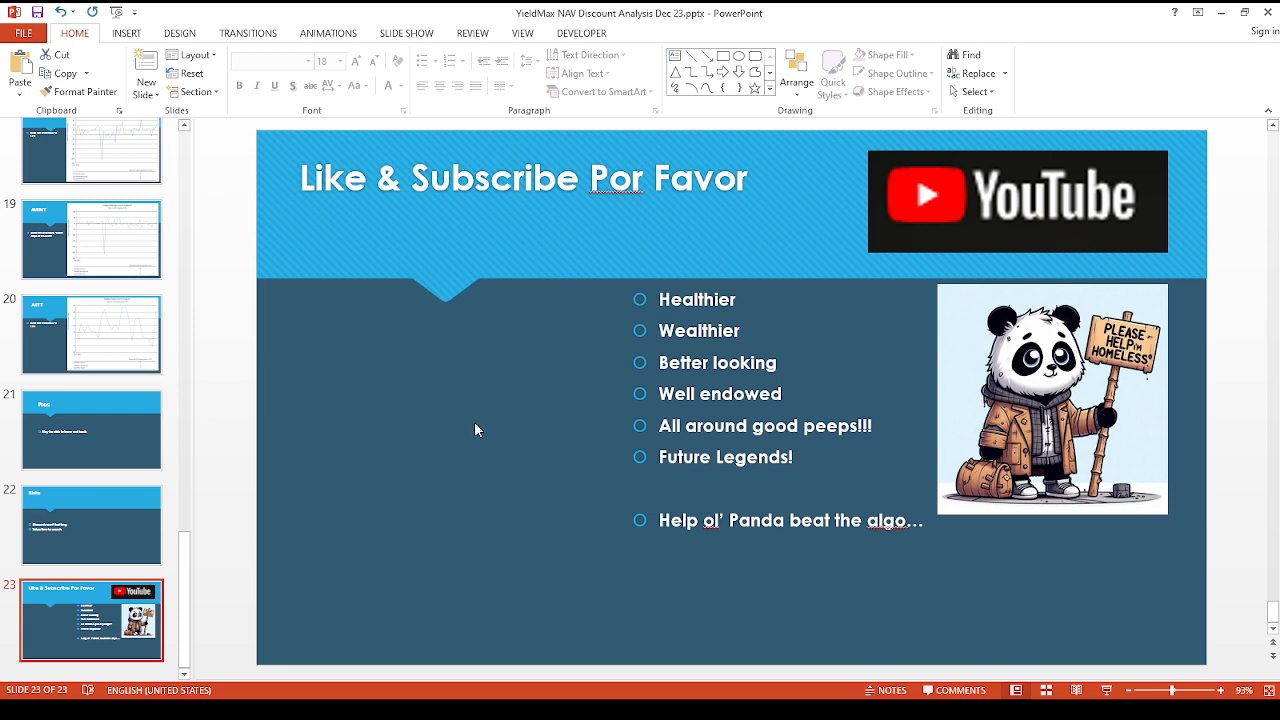
pyautogui.moveTo(712, 560)
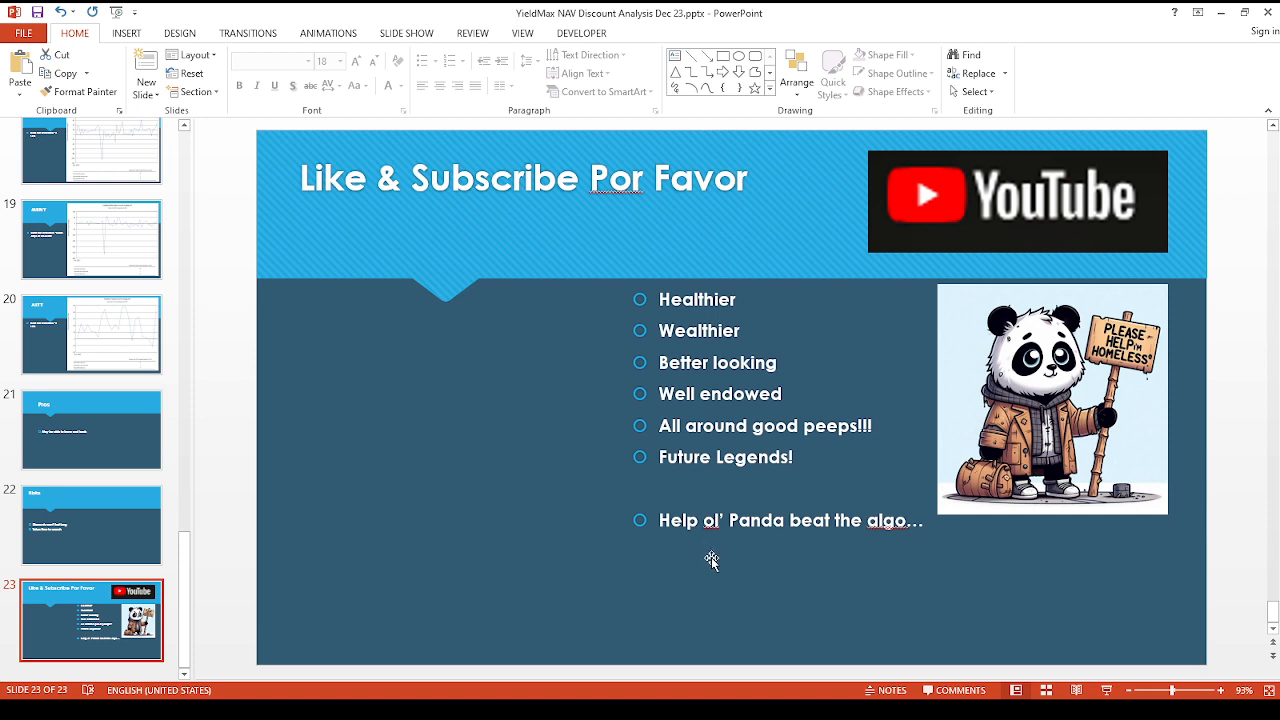
pyautogui.moveTo(708, 560)
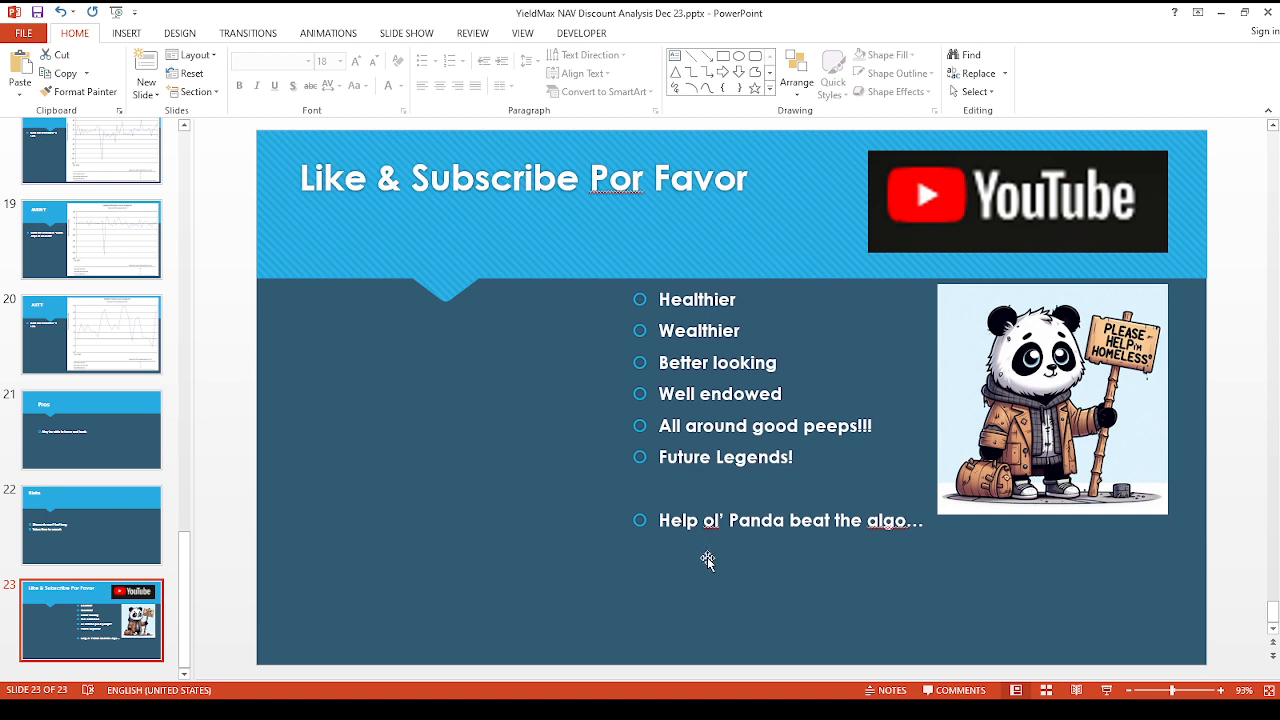
pyautogui.moveTo(772, 570)
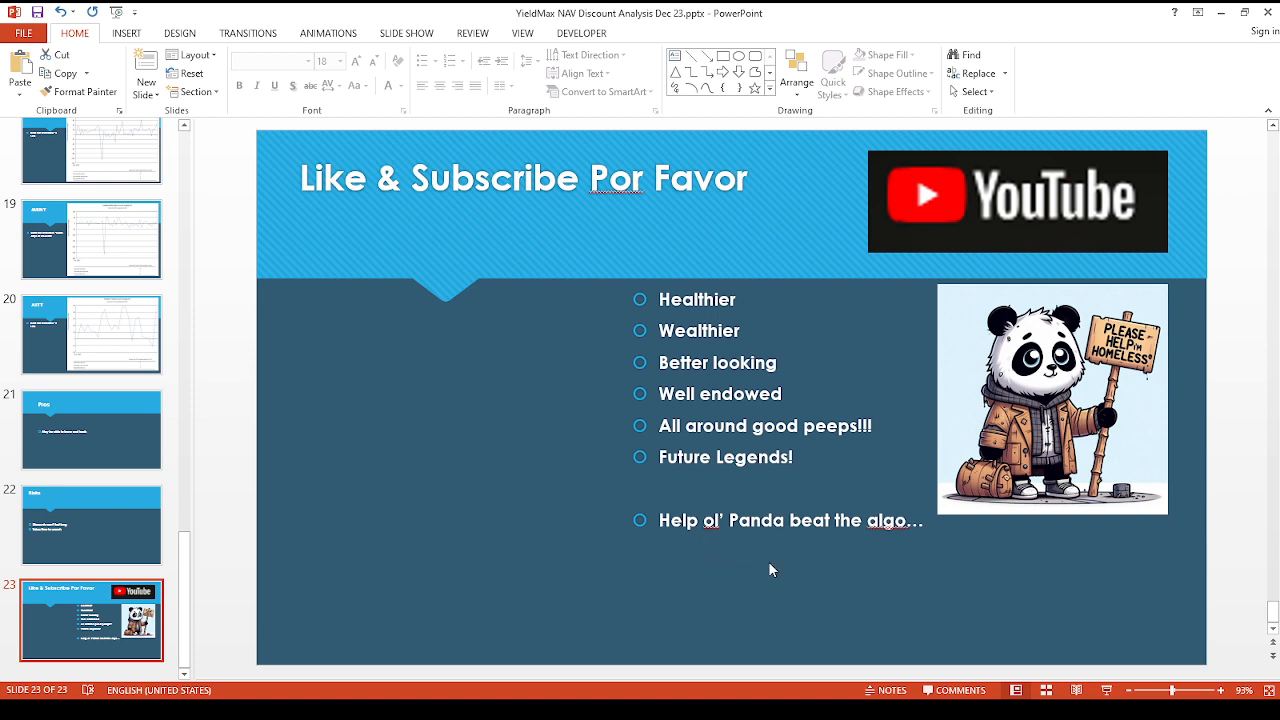